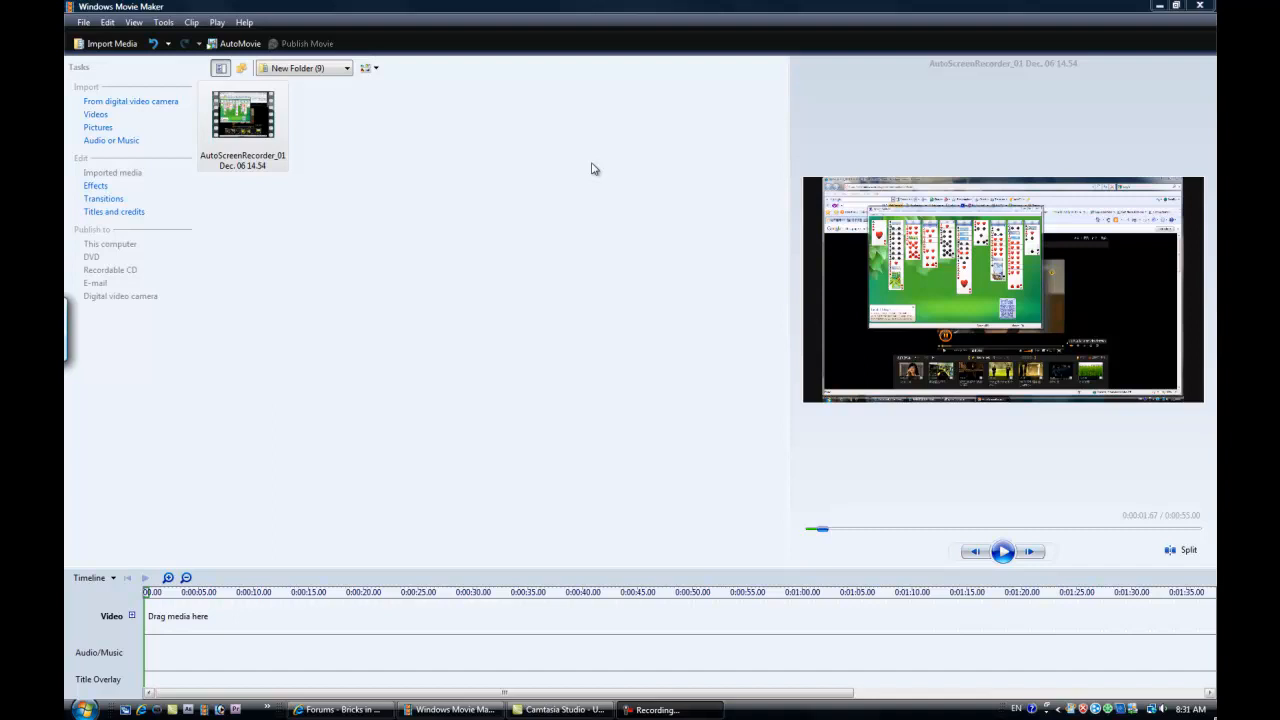
pyautogui.moveTo(372, 350)
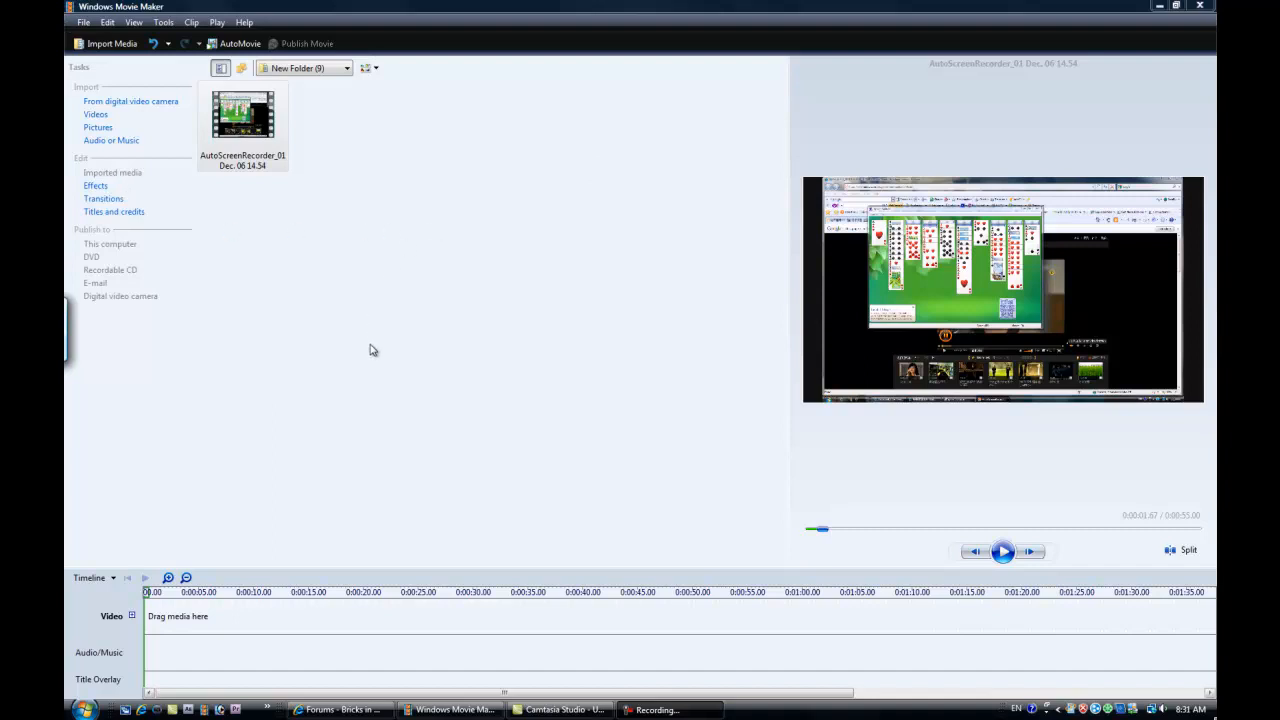
pyautogui.moveTo(376, 294)
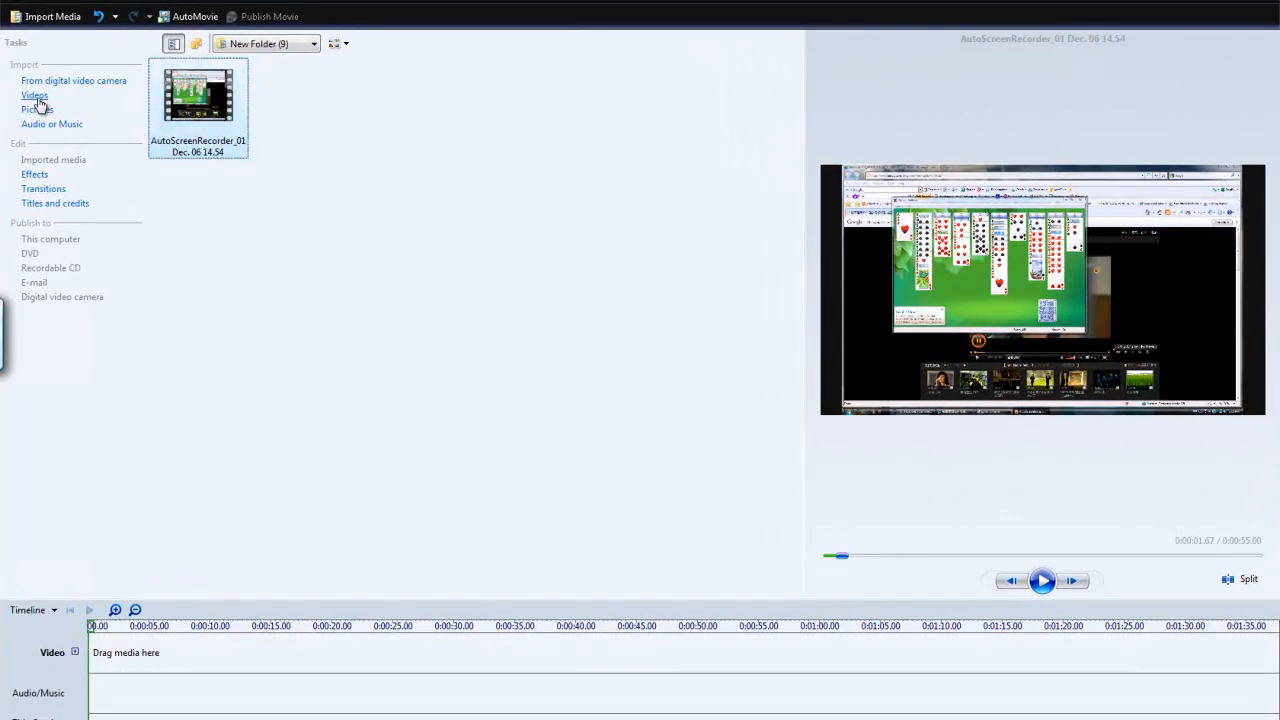
pyautogui.moveTo(197, 100)
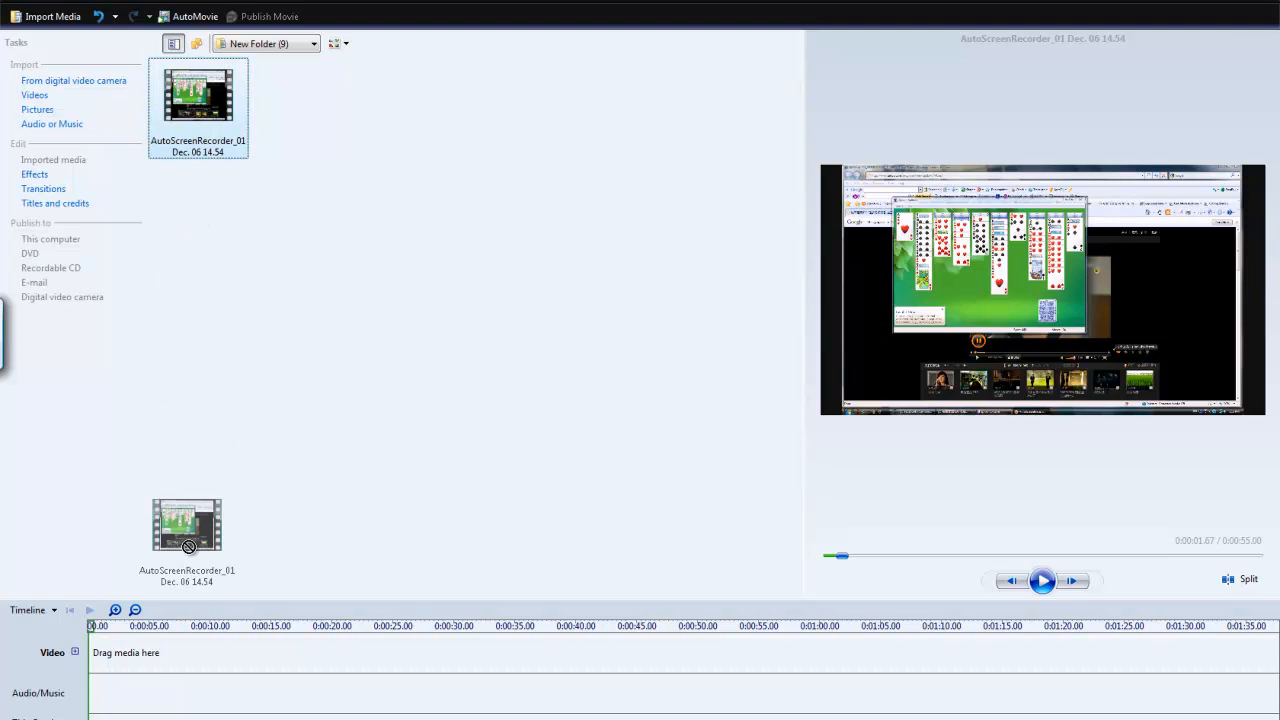
# - Place the 55-second recording on the video track in Timeline view and preview it briefly
pyautogui.moveTo(187, 525); pyautogui.dragTo(400, 652)
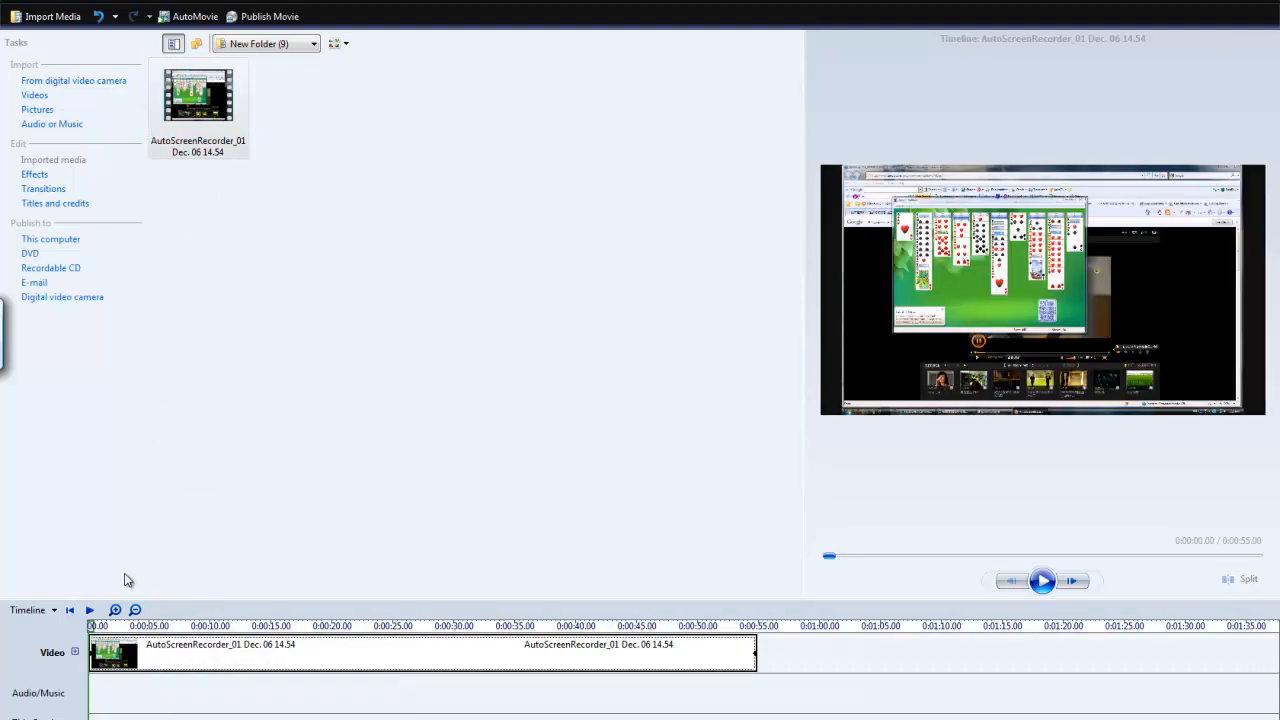
pyautogui.click(31, 610)
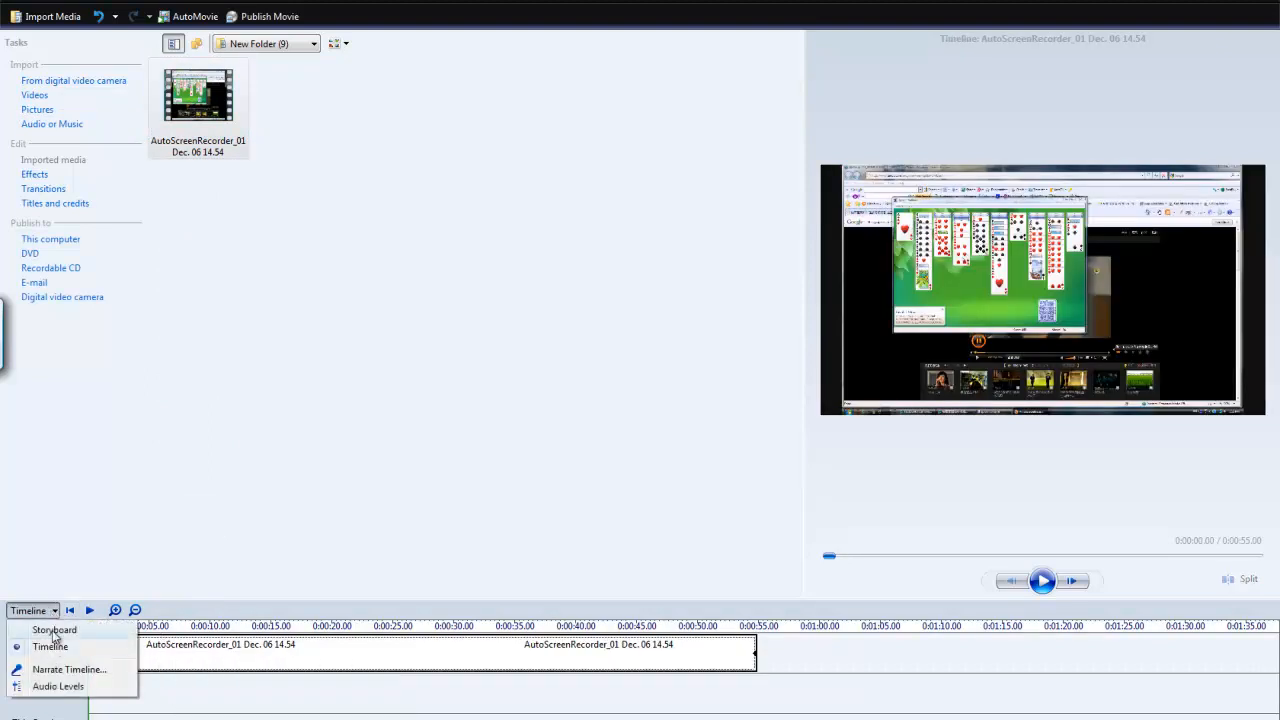
pyautogui.click(54, 629)
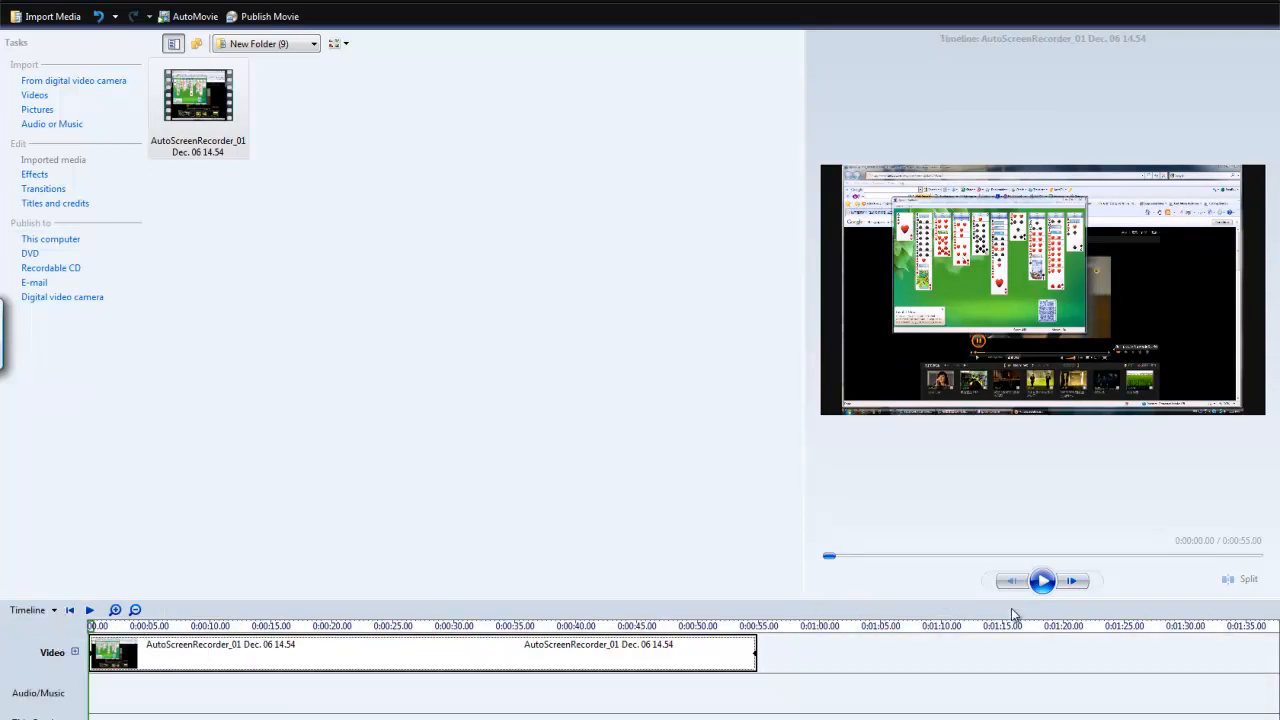
pyautogui.click(1043, 580)
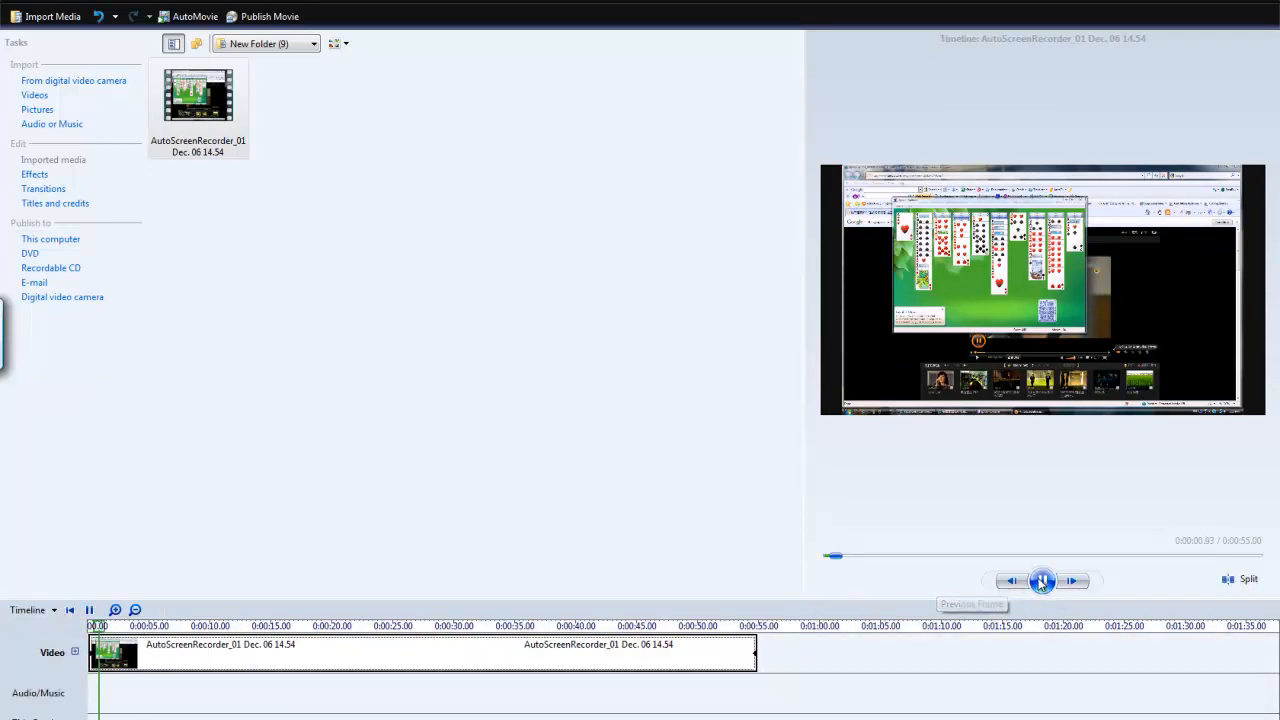
pyautogui.click(1041, 580)
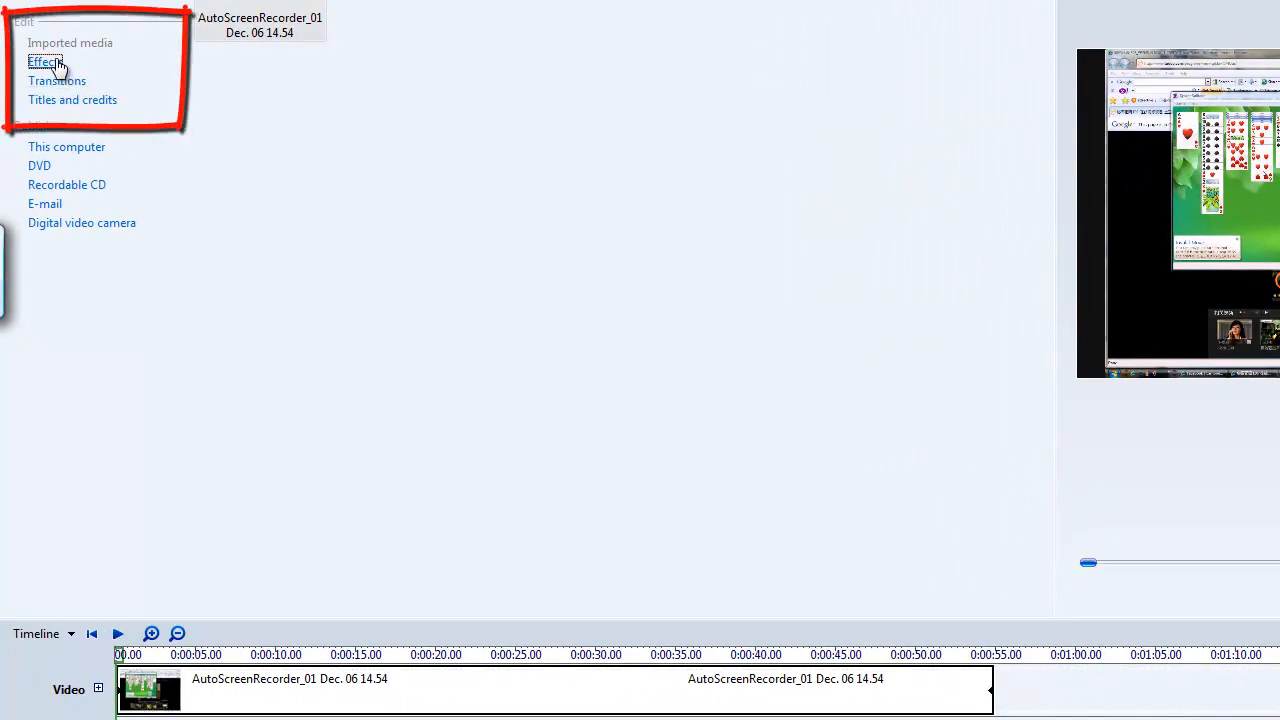
# - Apply the Blur effect from the Effects gallery to the clip and play the blurred result
pyautogui.click(44, 62)
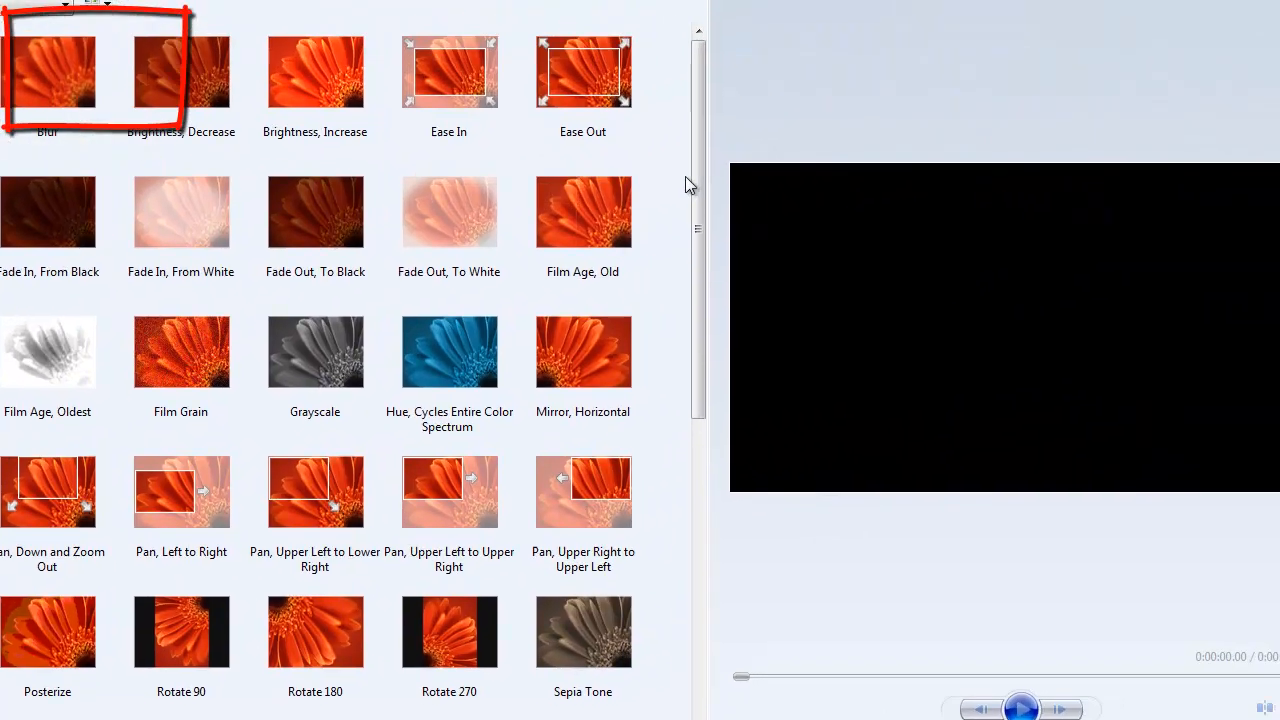
pyautogui.scroll(-3)
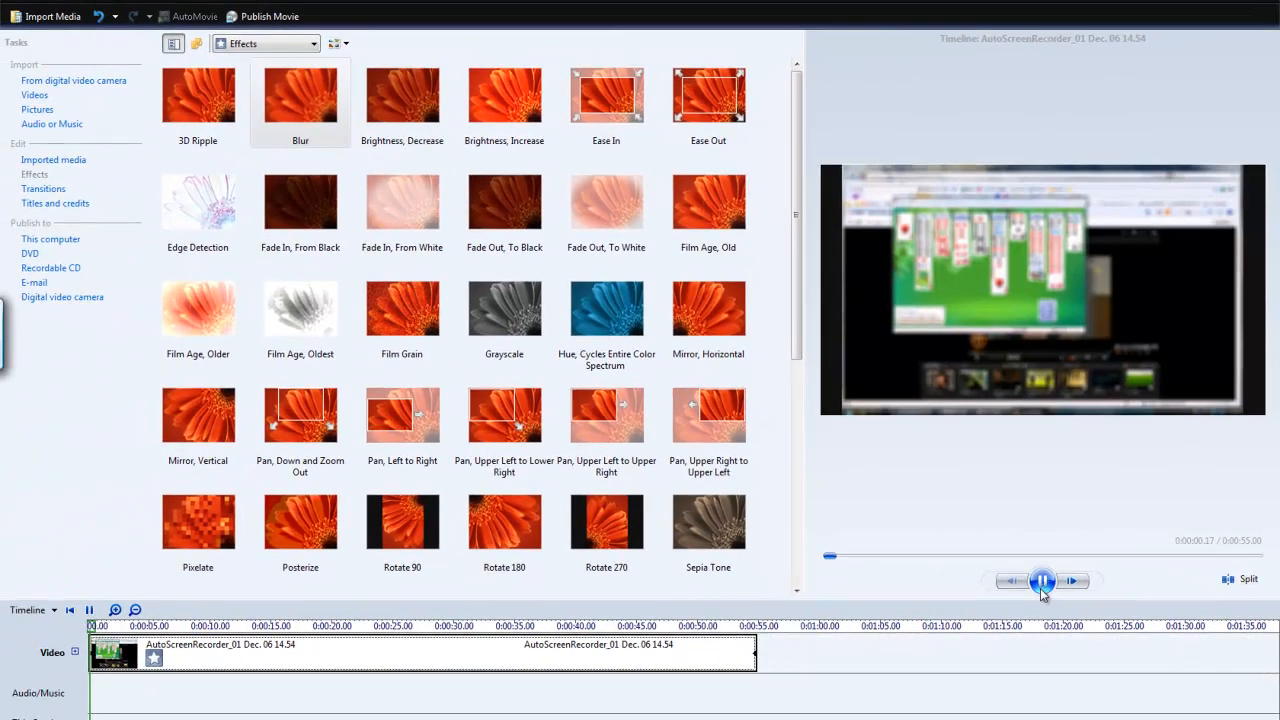
pyautogui.click(1043, 580)
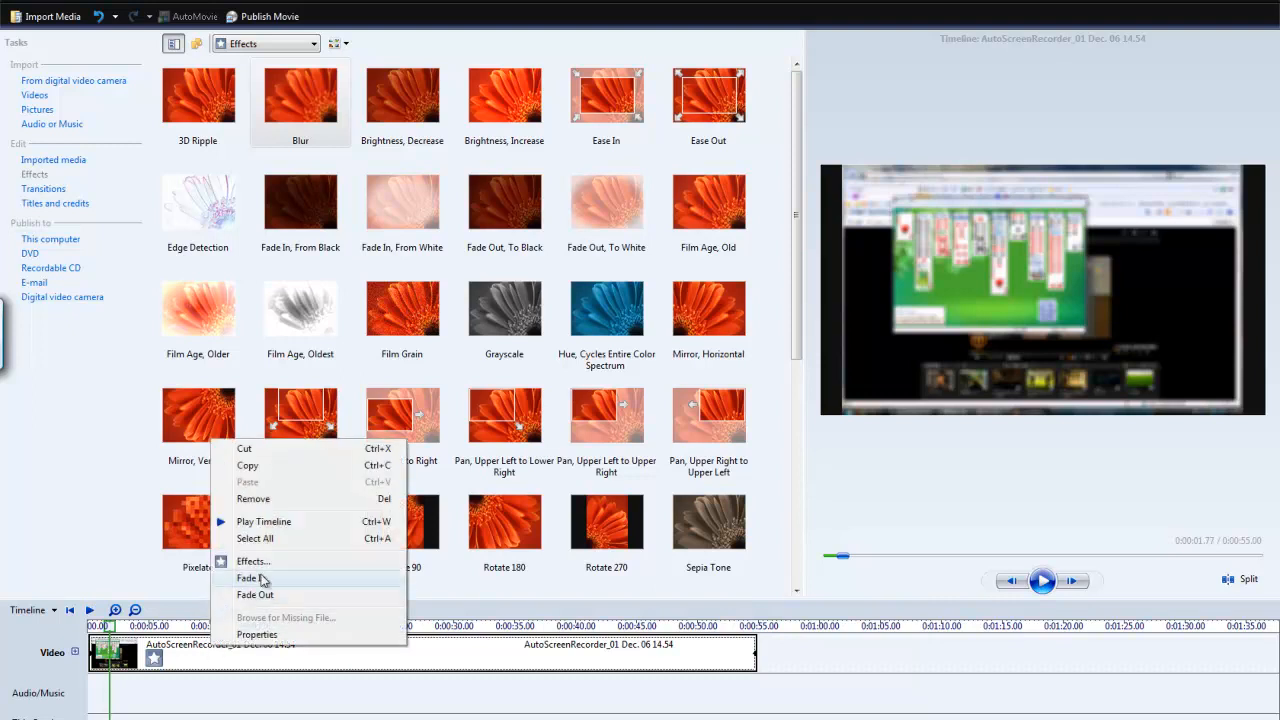
pyautogui.moveTo(289, 602)
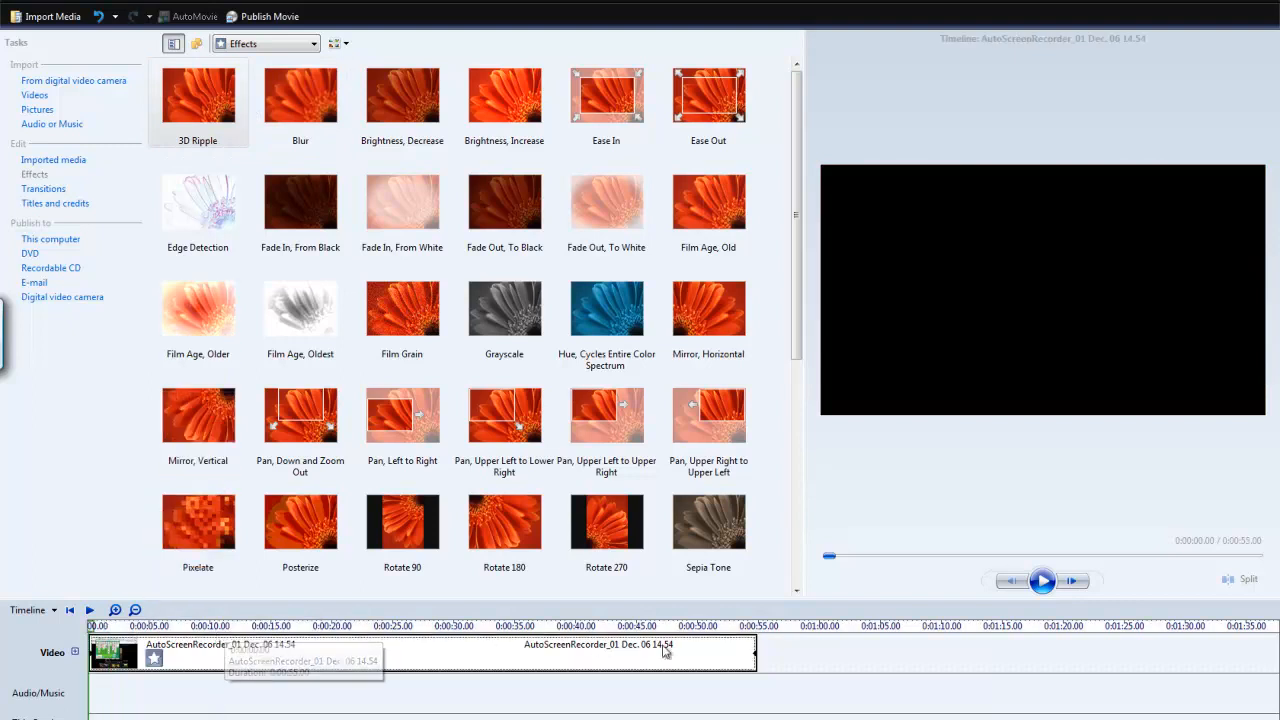
# - Preview the clip with the 3D Ripple distortion, playing and pausing it twice
pyautogui.click(1042, 580)
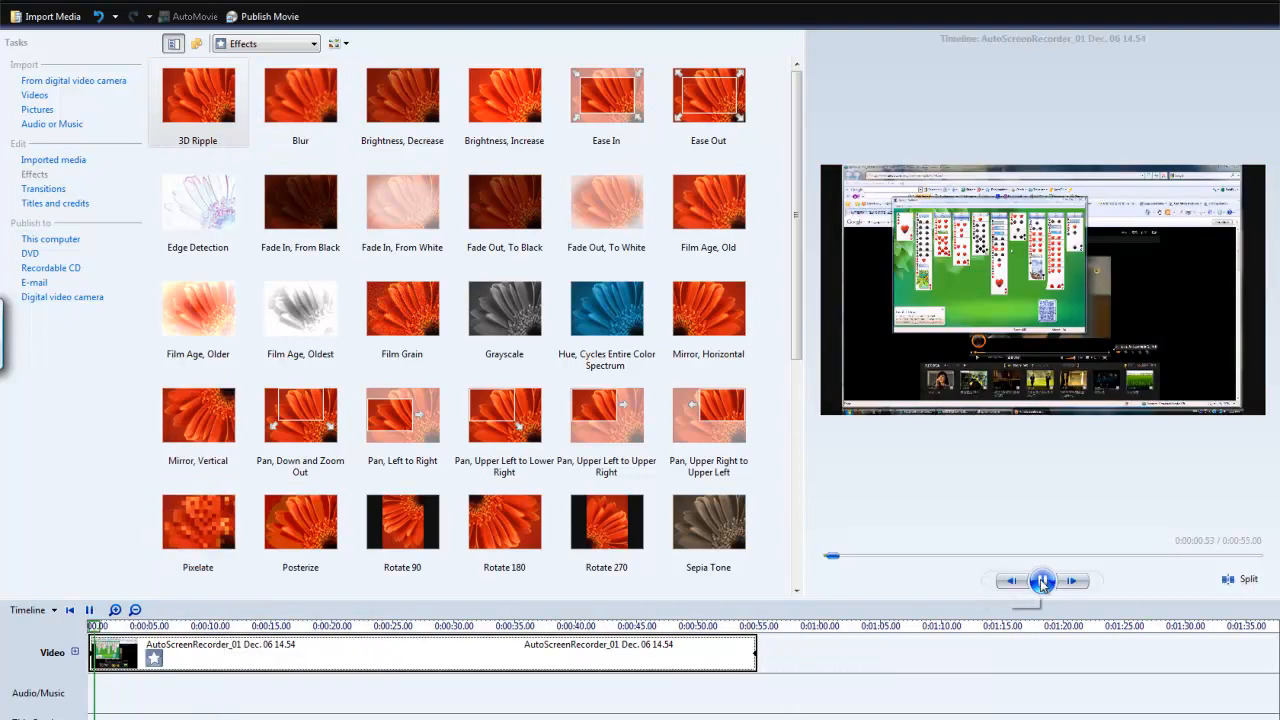
pyautogui.click(1042, 580)
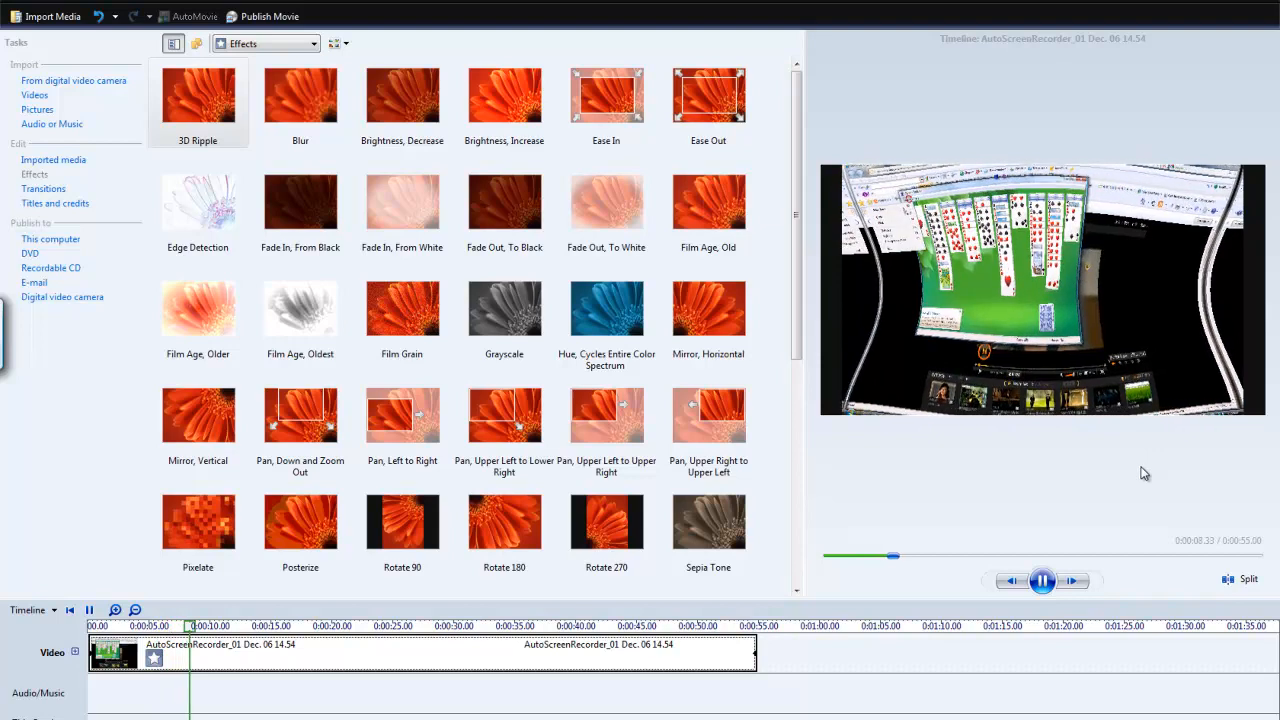
pyautogui.click(1043, 580)
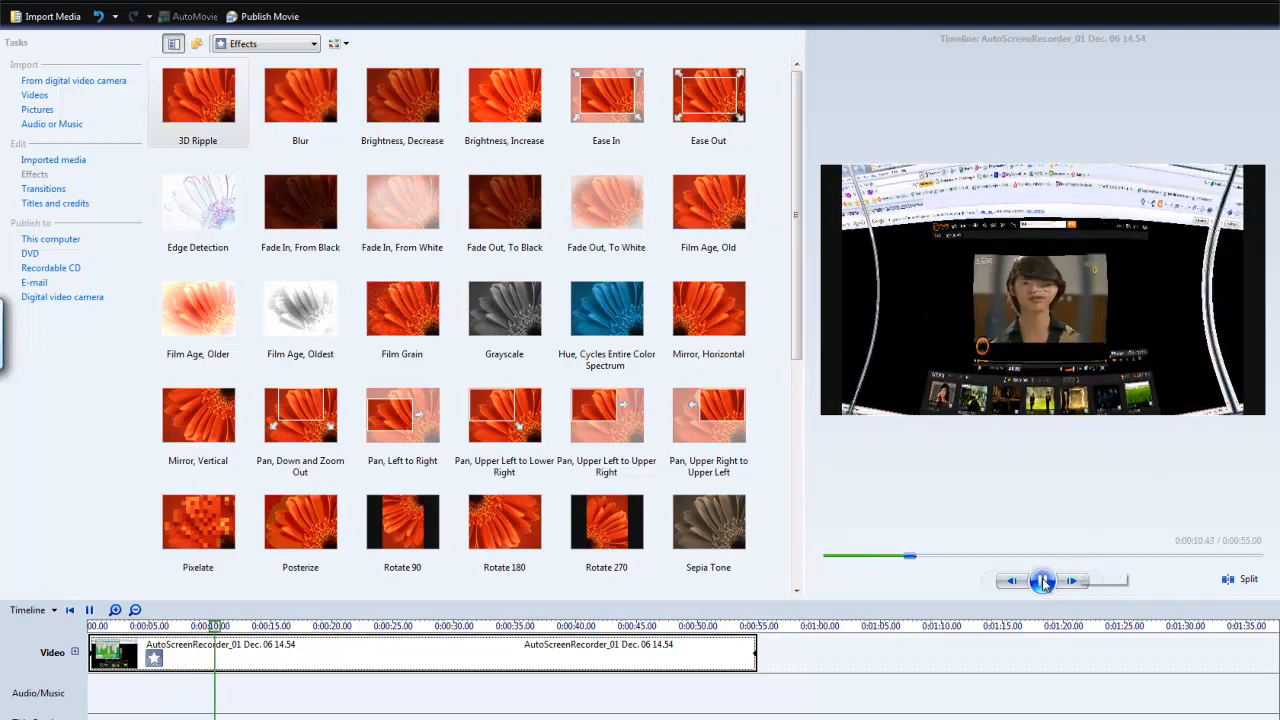
pyautogui.click(1042, 580)
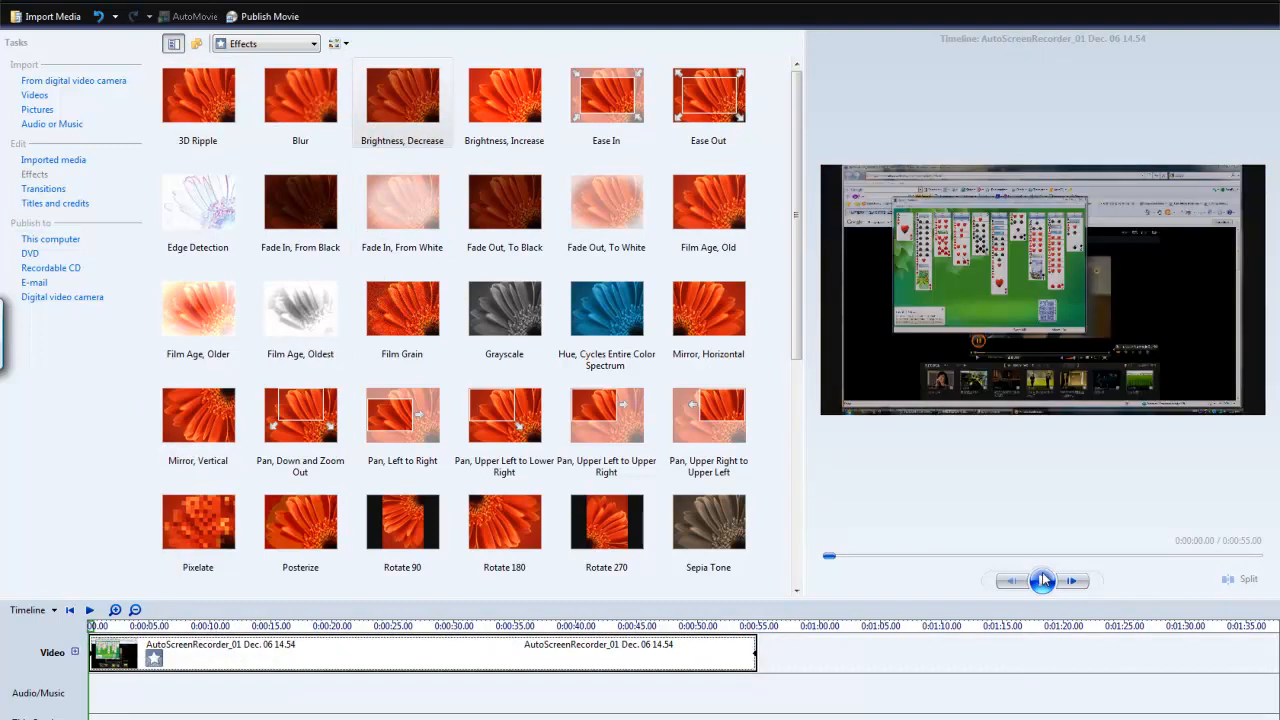
# - Preview the clip with Brightness, Decrease, then apply Ease In and play it, stepping one frame forward
pyautogui.click(1043, 580)
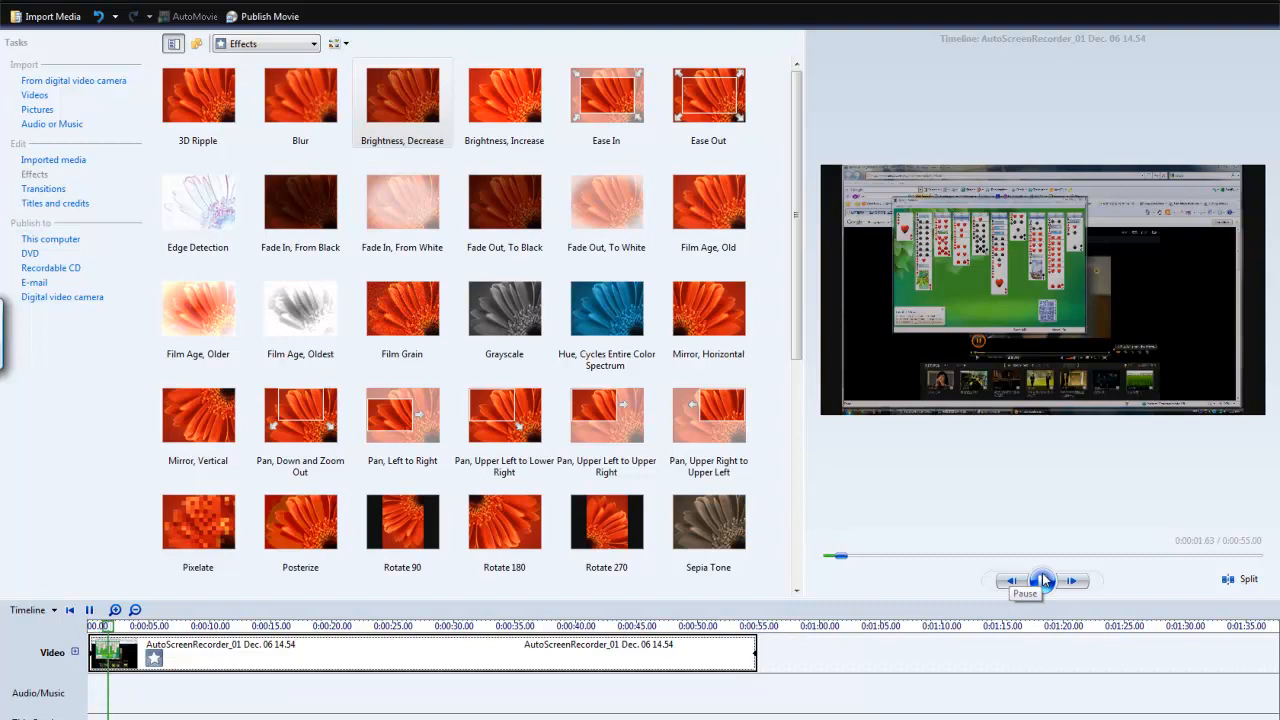
pyautogui.click(1043, 580)
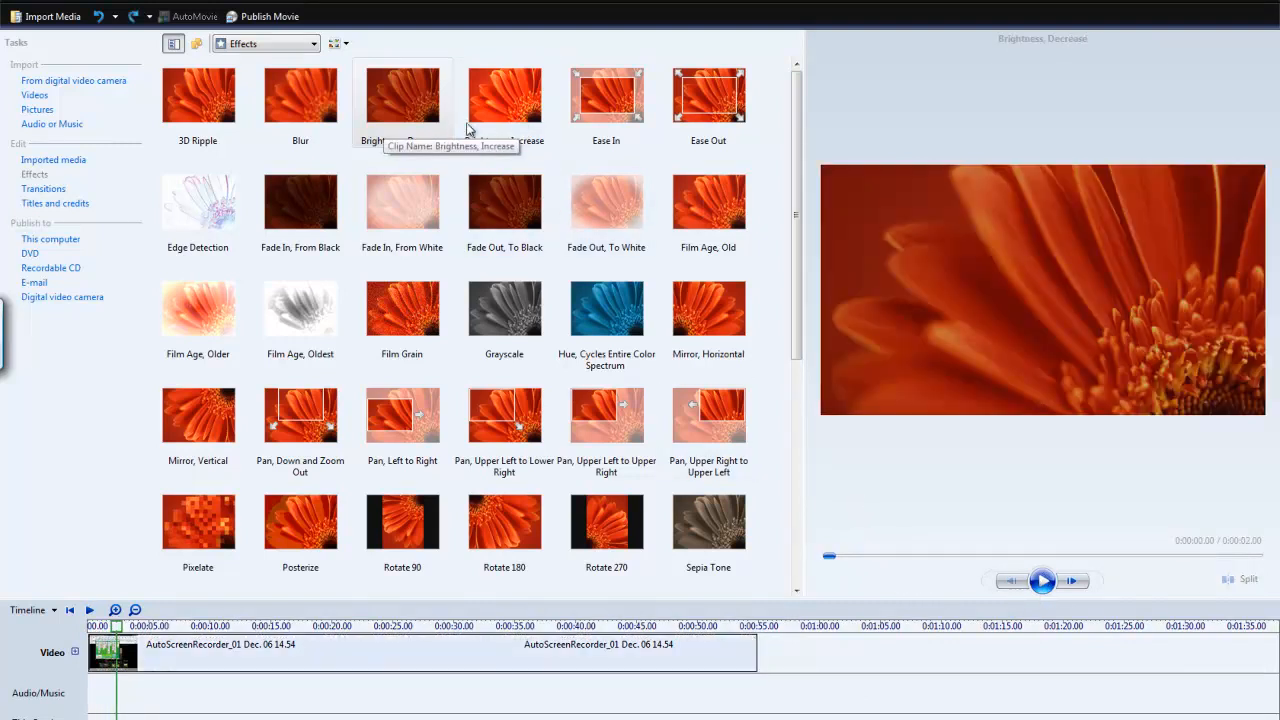
pyautogui.click(504, 95)
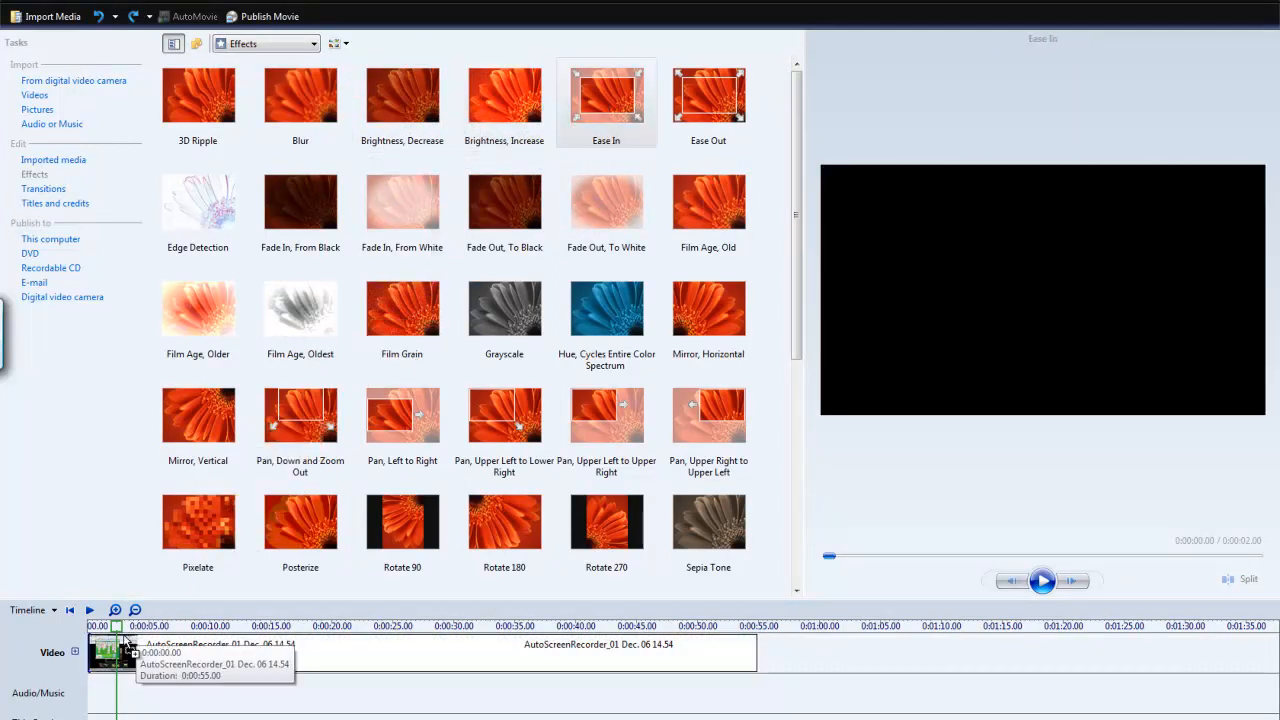
pyautogui.click(1042, 580)
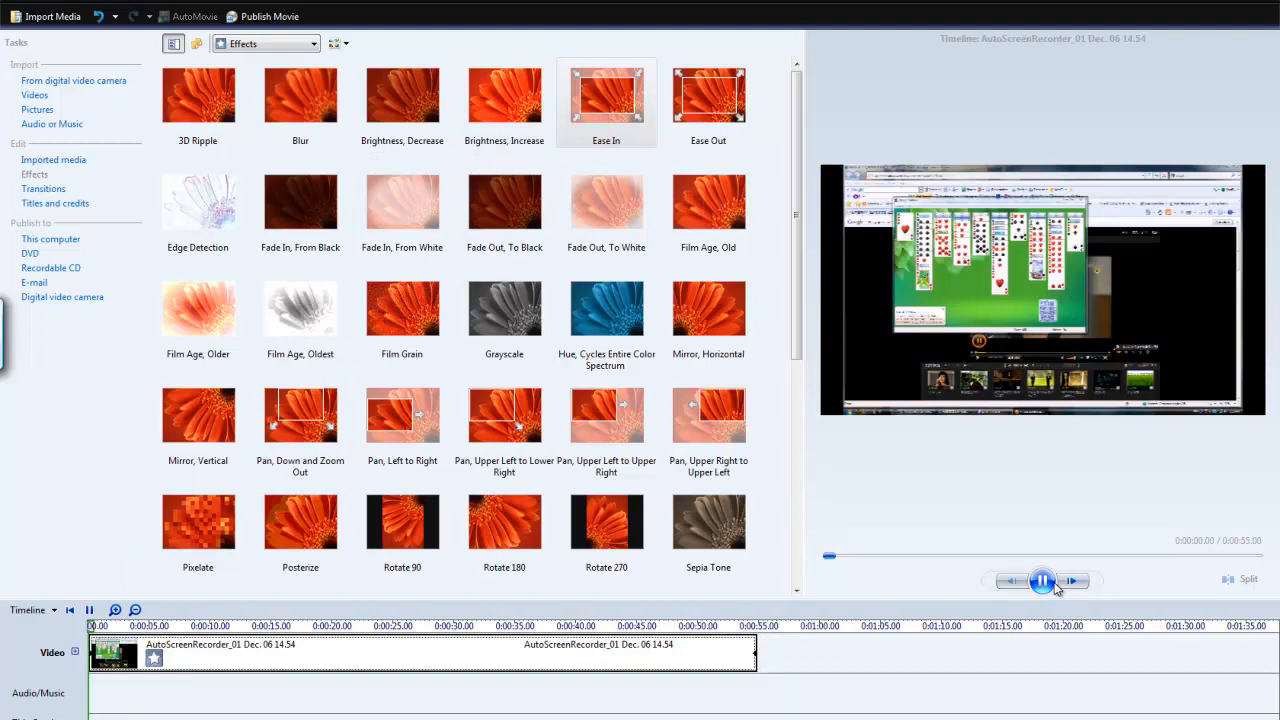
pyautogui.click(1043, 580)
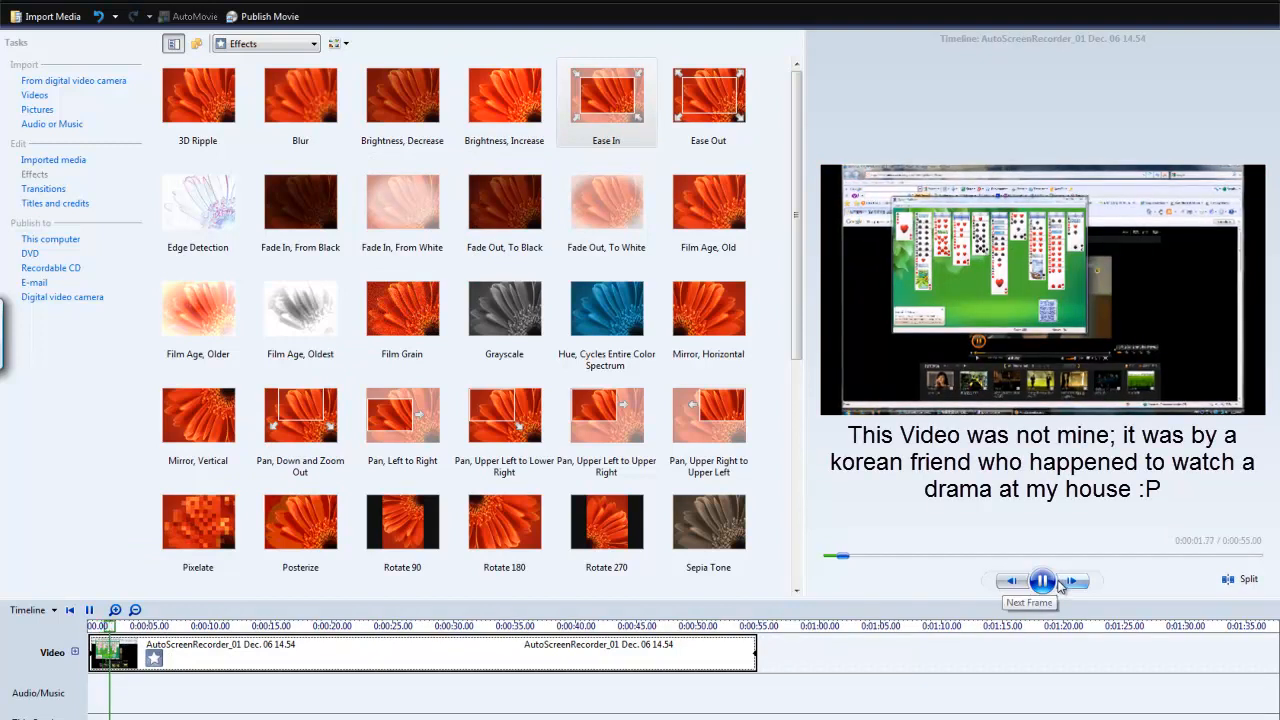
pyautogui.click(1042, 580)
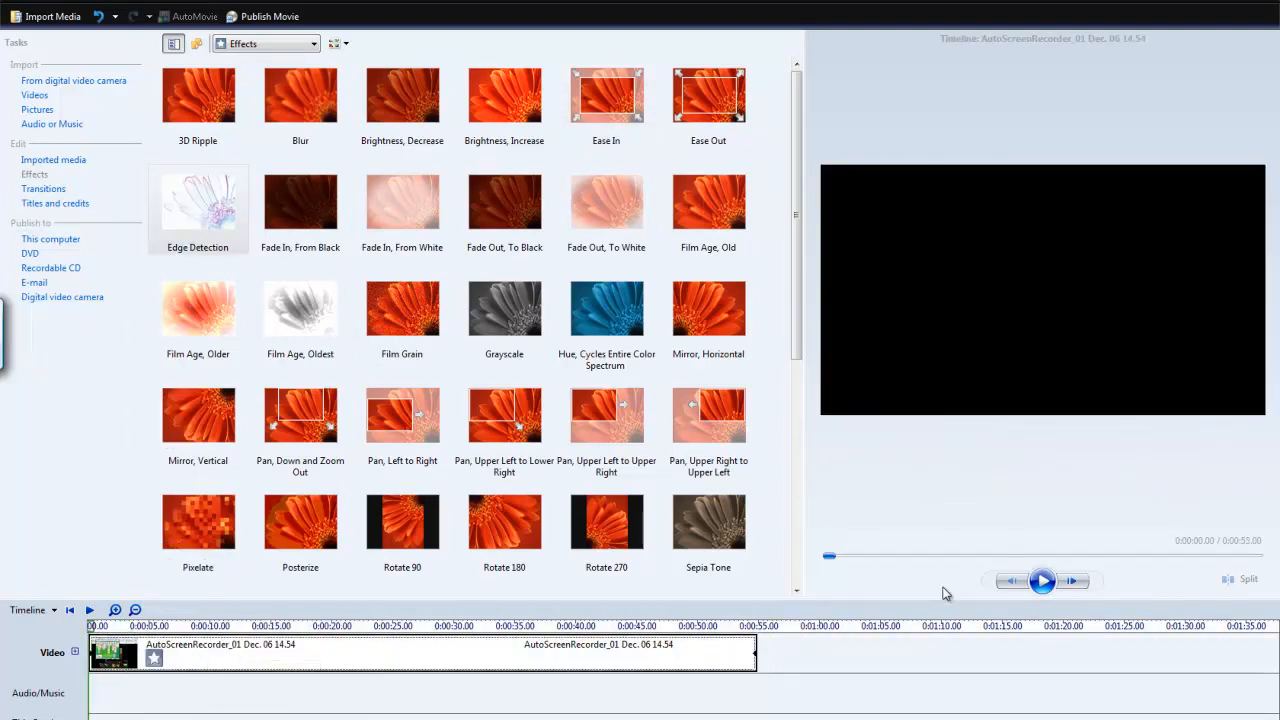
# - Preview the clip with Edge Detection, then pick the Film Grain effect for the clip
pyautogui.click(1043, 580)
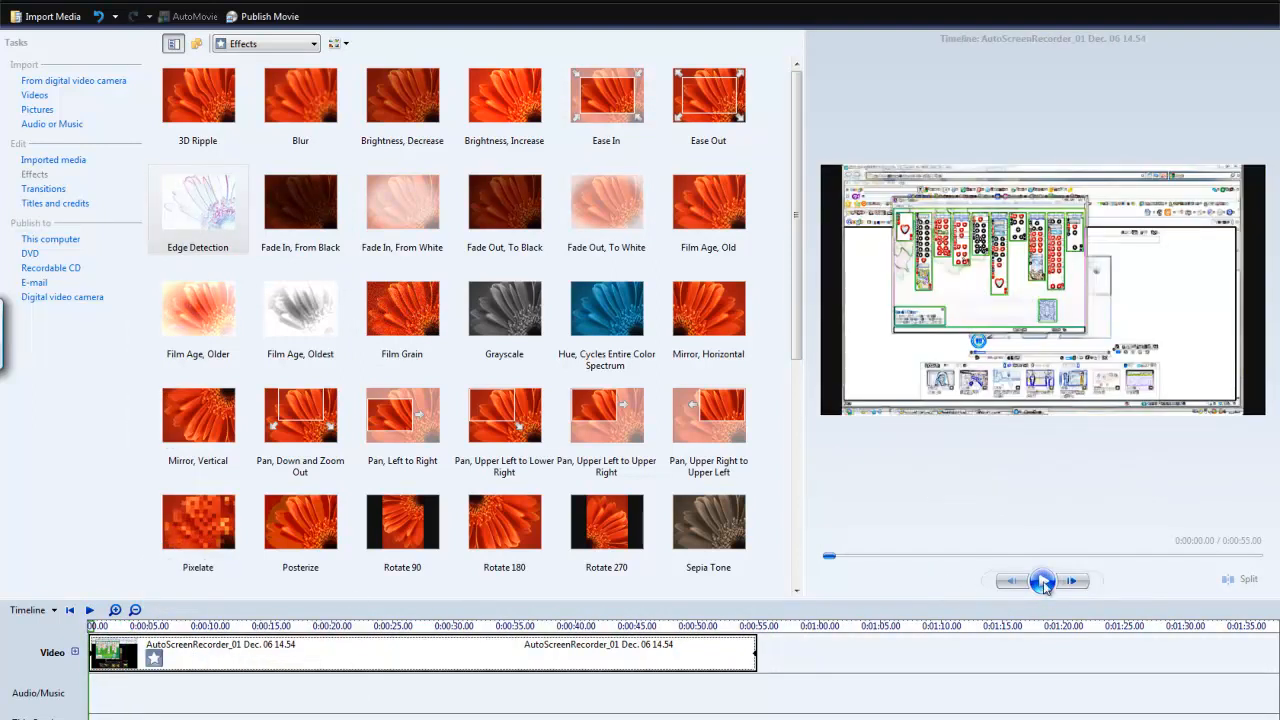
pyautogui.click(1042, 580)
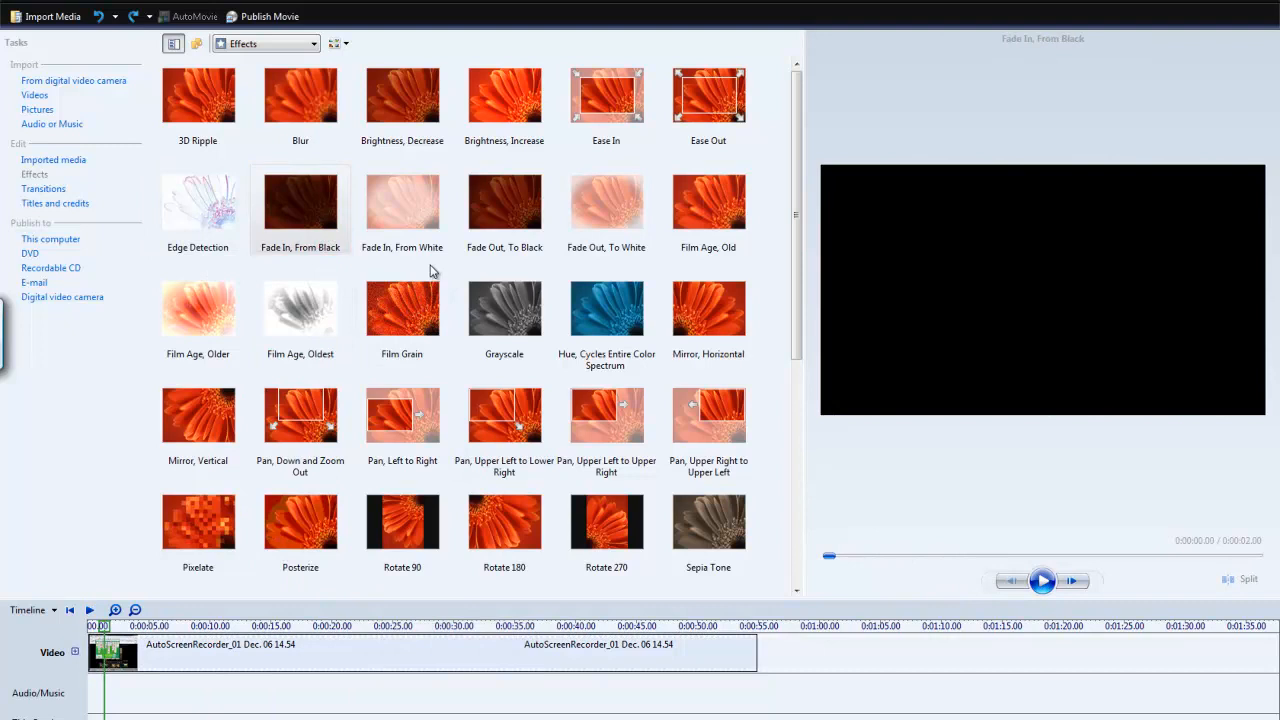
pyautogui.click(300, 202)
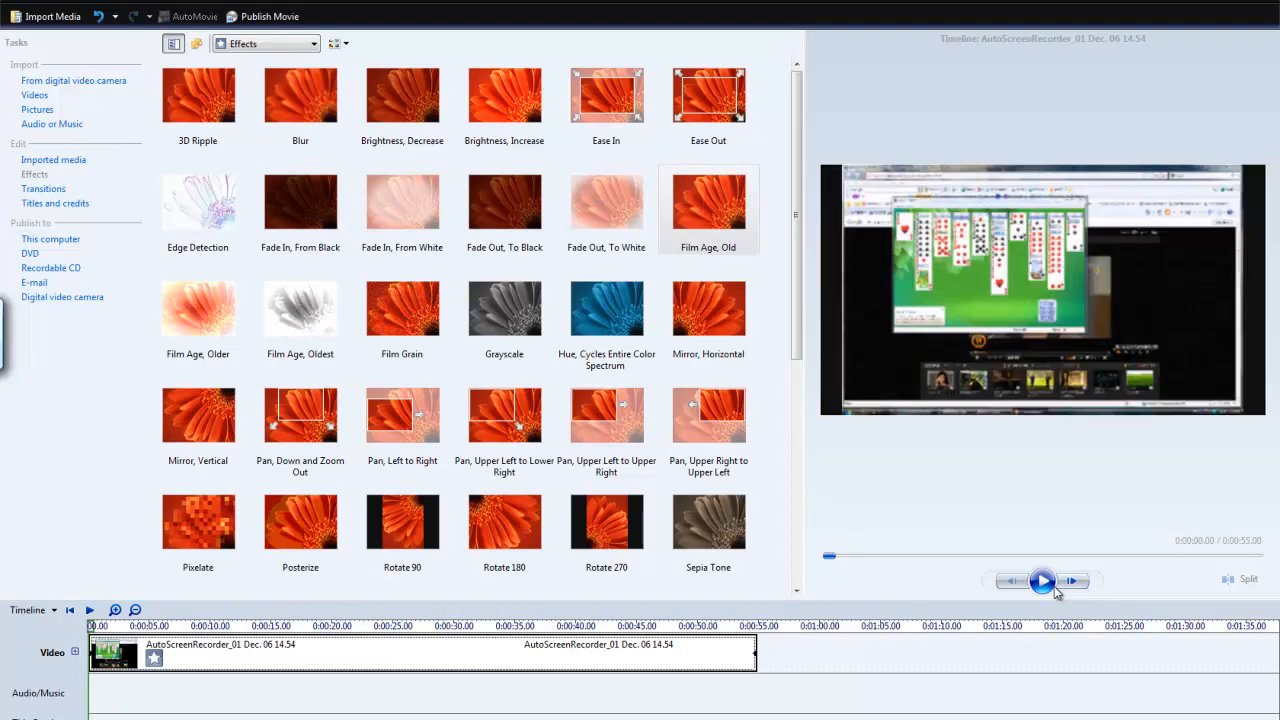
pyautogui.click(1043, 581)
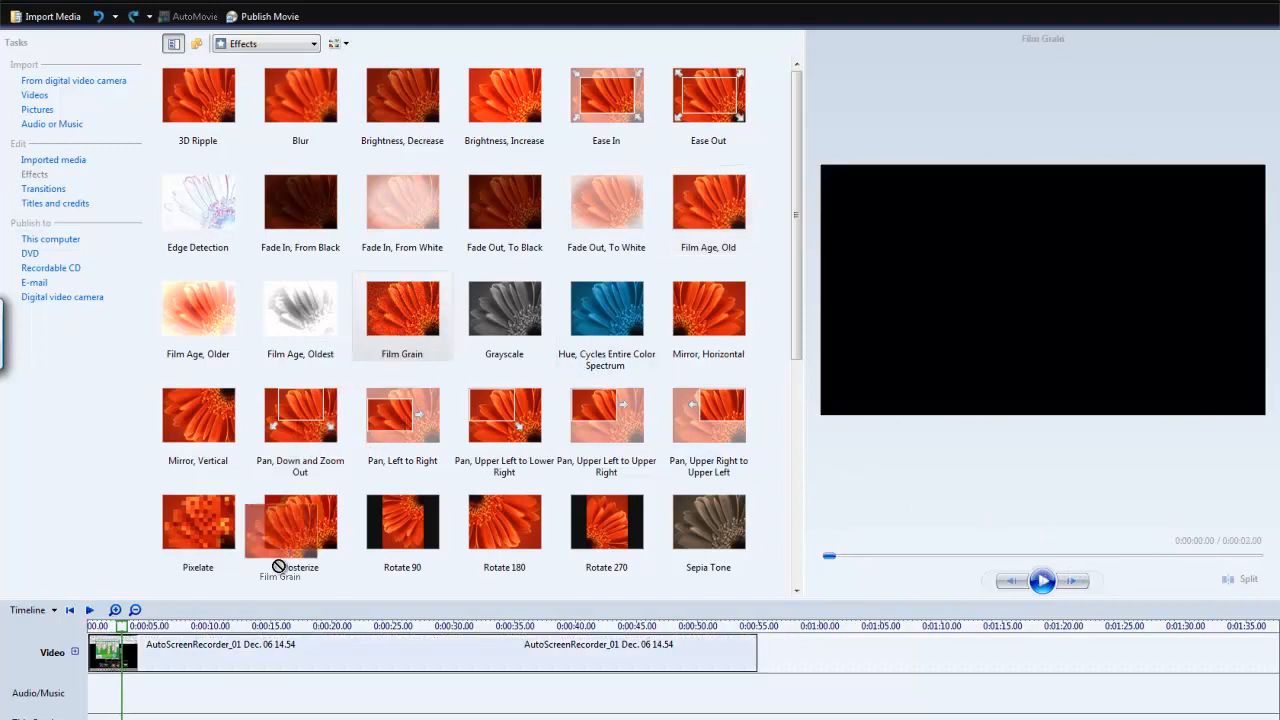
# - Play the Film Grain clip, then choose Grayscale as the next effect to try
pyautogui.click(1042, 580)
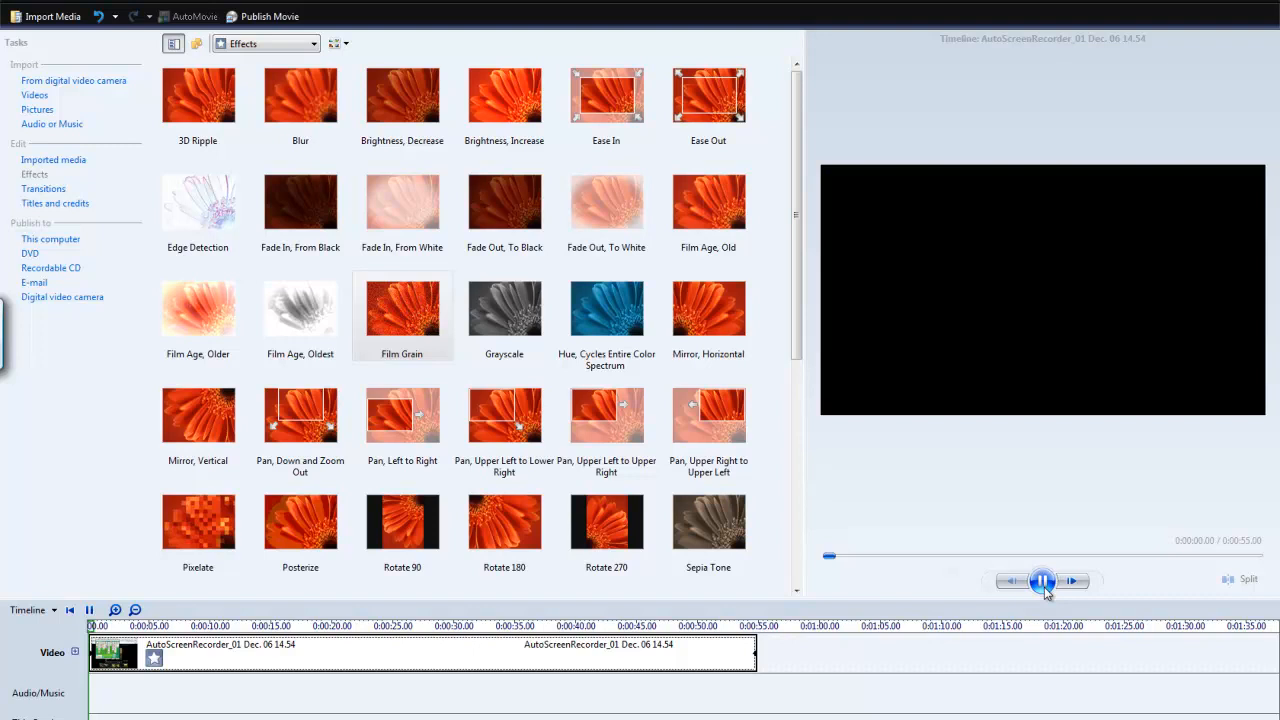
pyautogui.click(1043, 581)
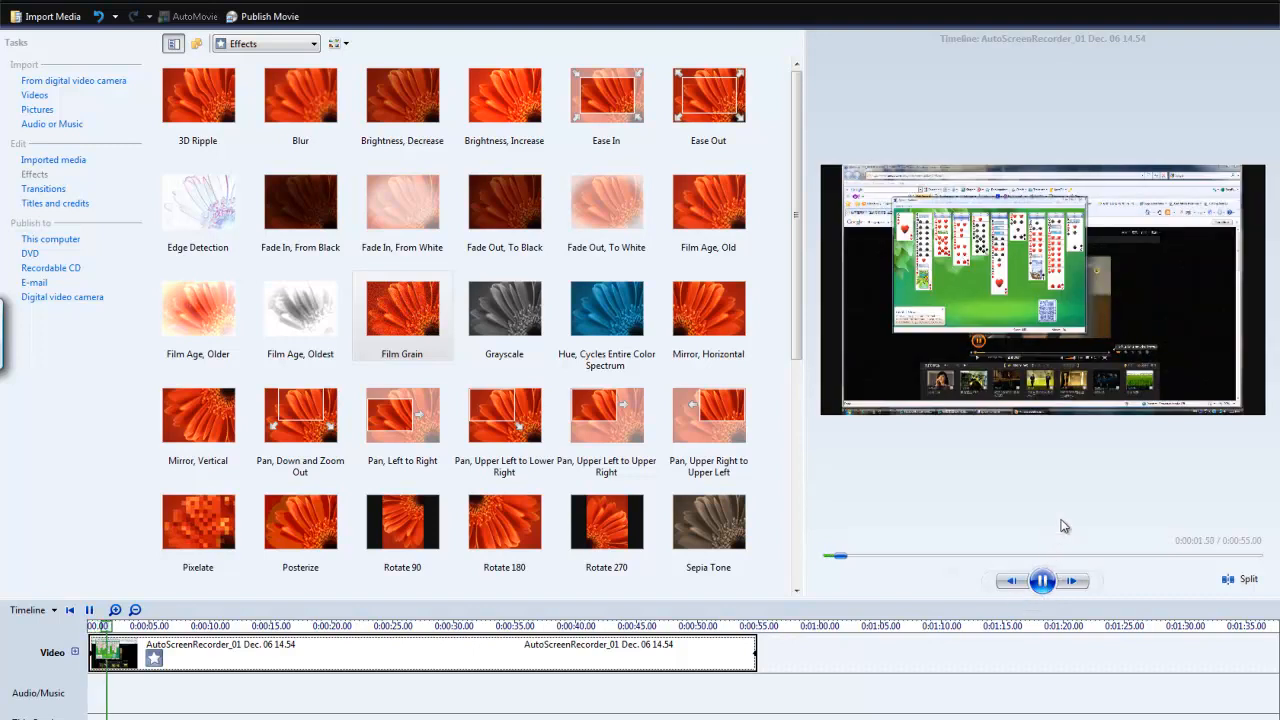
pyautogui.doubleClick(402, 308)
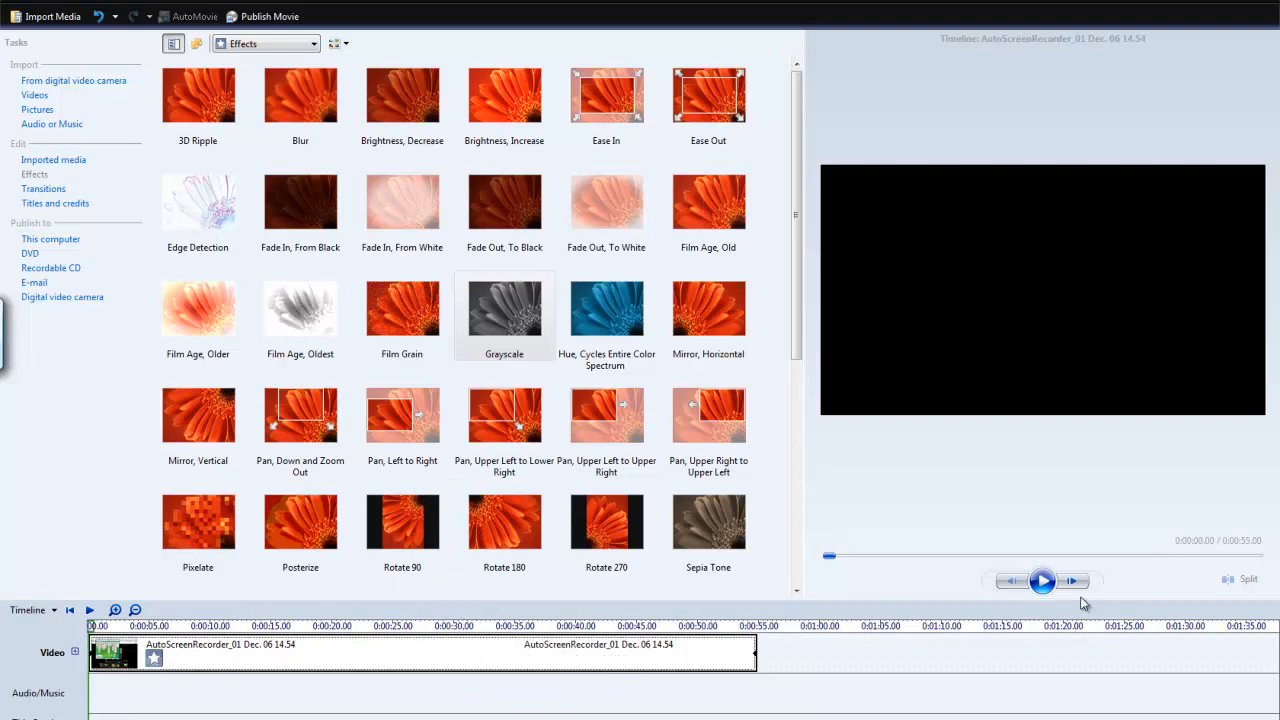
# - Preview the clip in Grayscale, then with the Hue, Cycles Entire Color Spectrum effect
pyautogui.click(1043, 580)
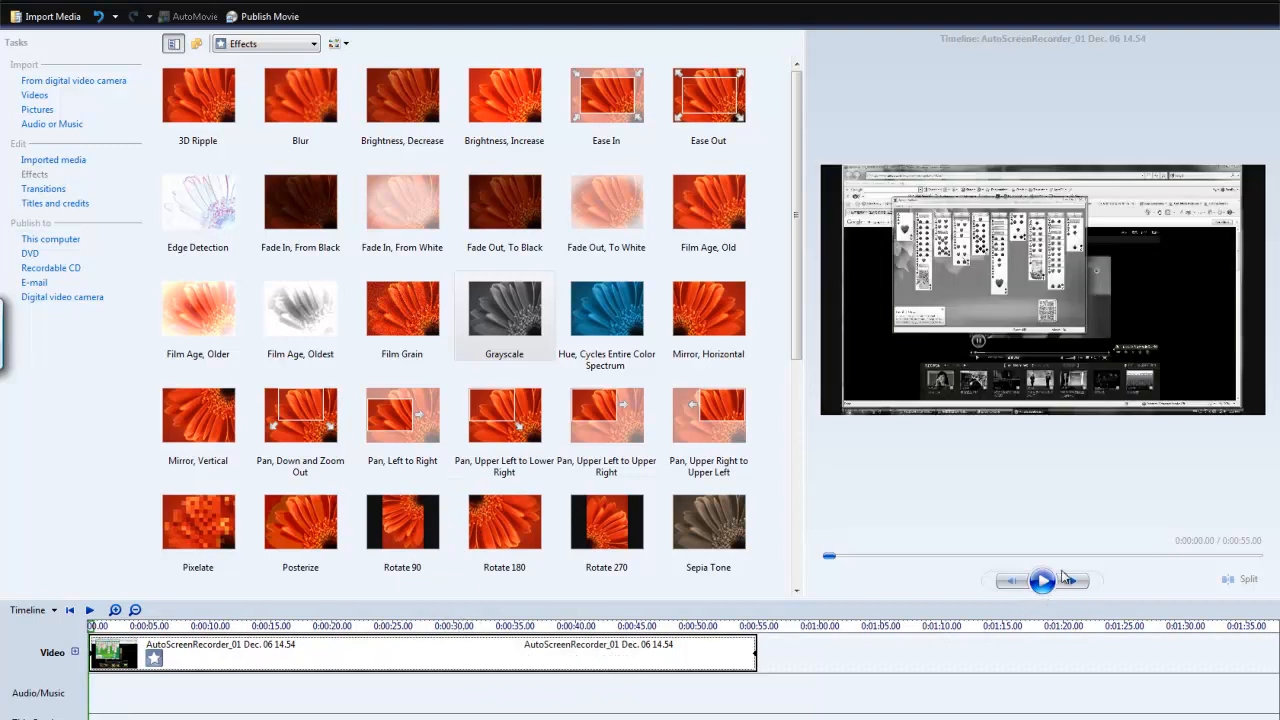
pyautogui.click(1043, 581)
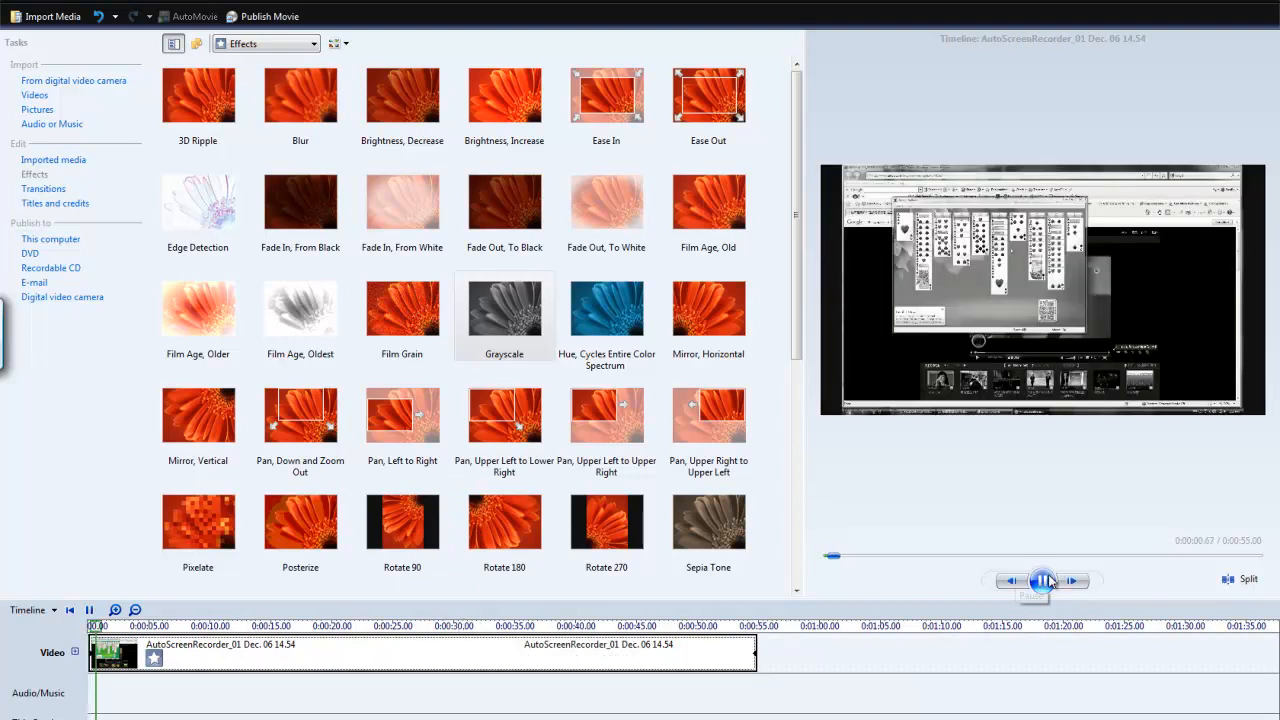
pyautogui.click(1044, 580)
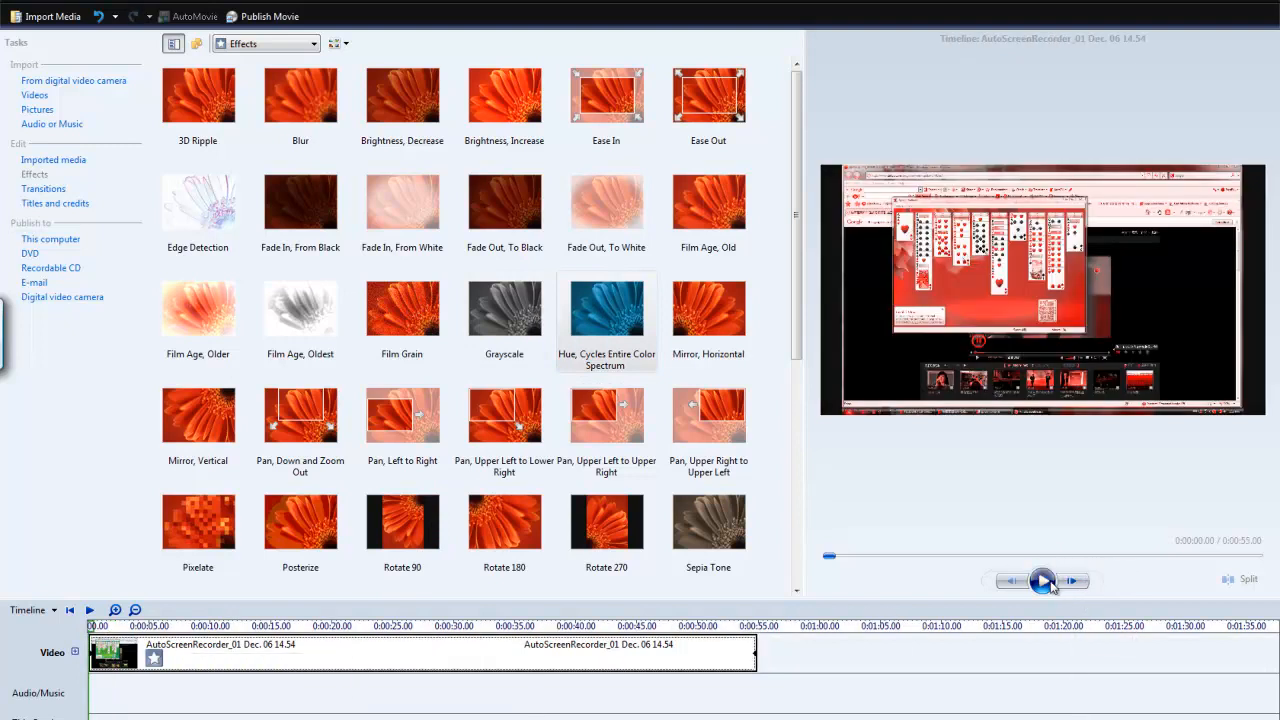
pyautogui.click(1042, 580)
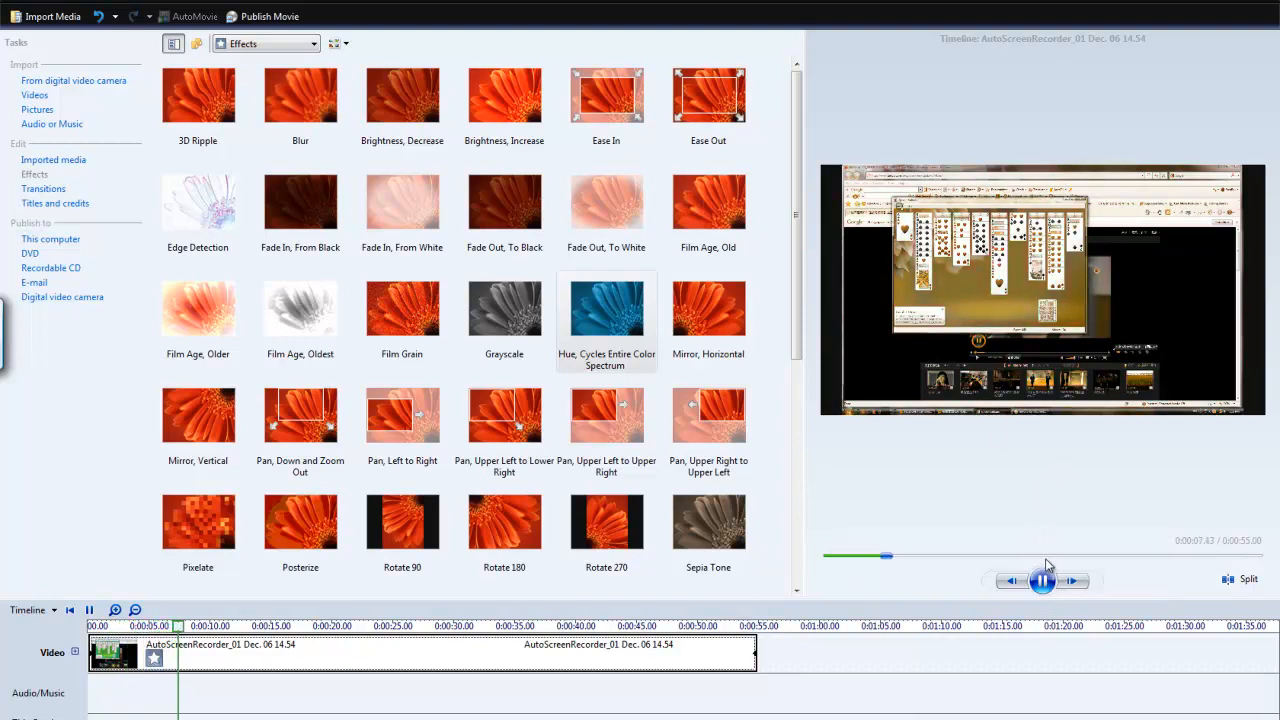
pyautogui.click(1042, 580)
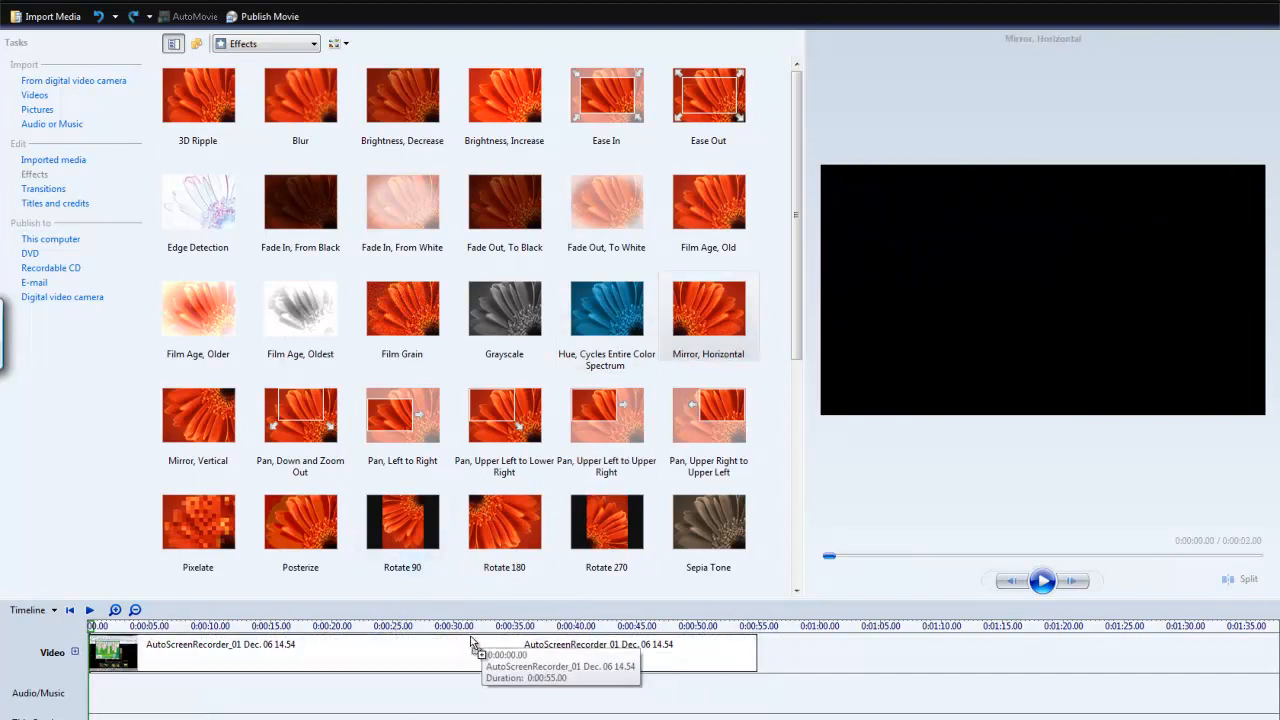
# - Apply Mirror, Horizontal to the clip, play the mirrored footage, then load the next effect
pyautogui.click(1042, 580)
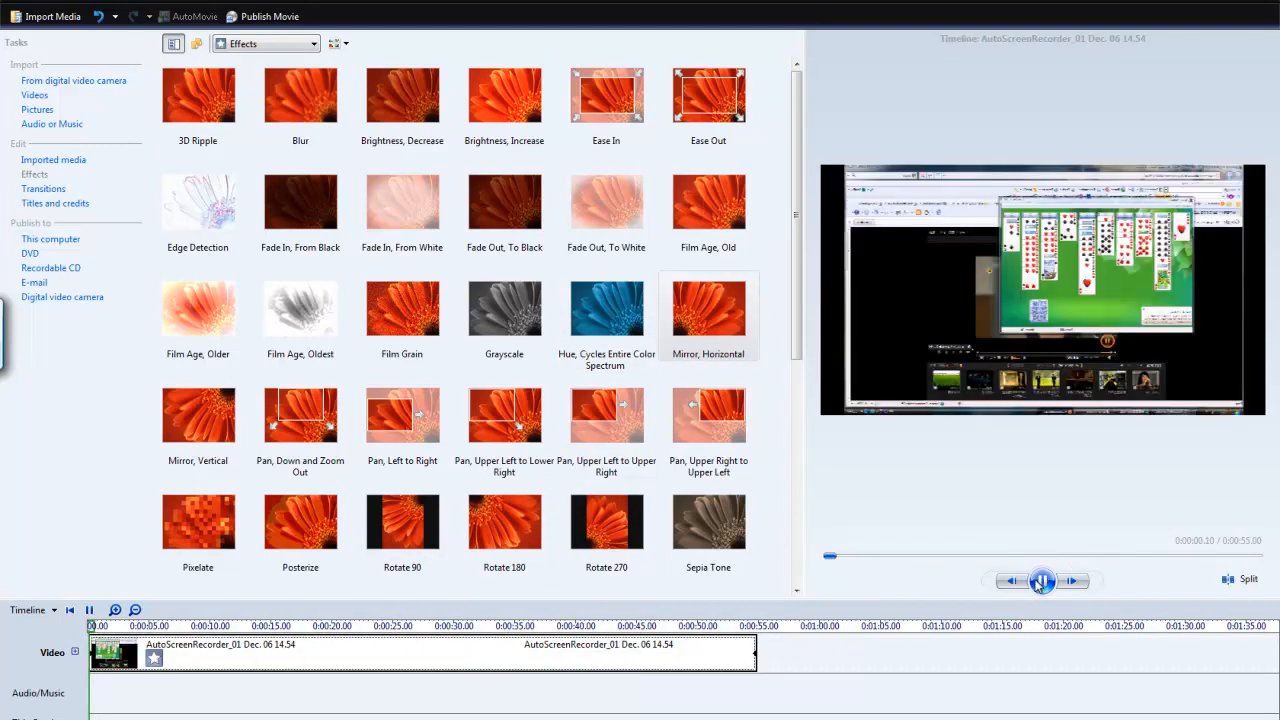
pyautogui.click(1042, 580)
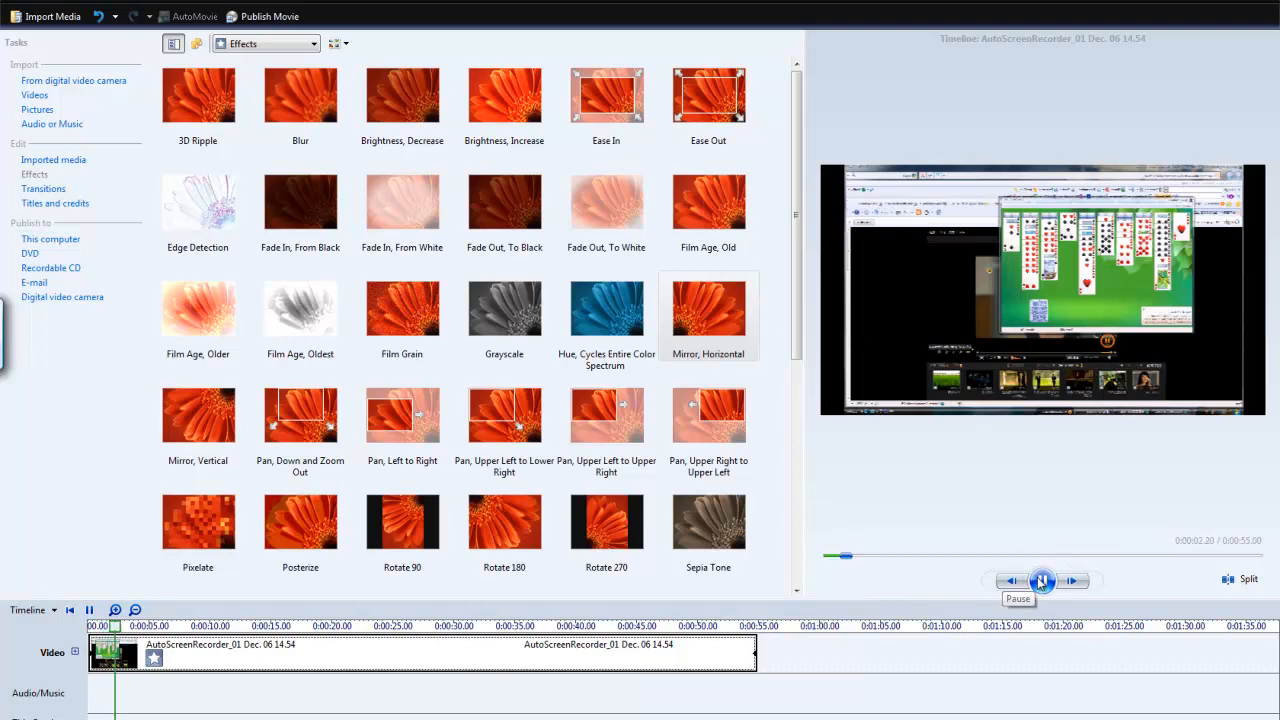
pyautogui.click(1042, 581)
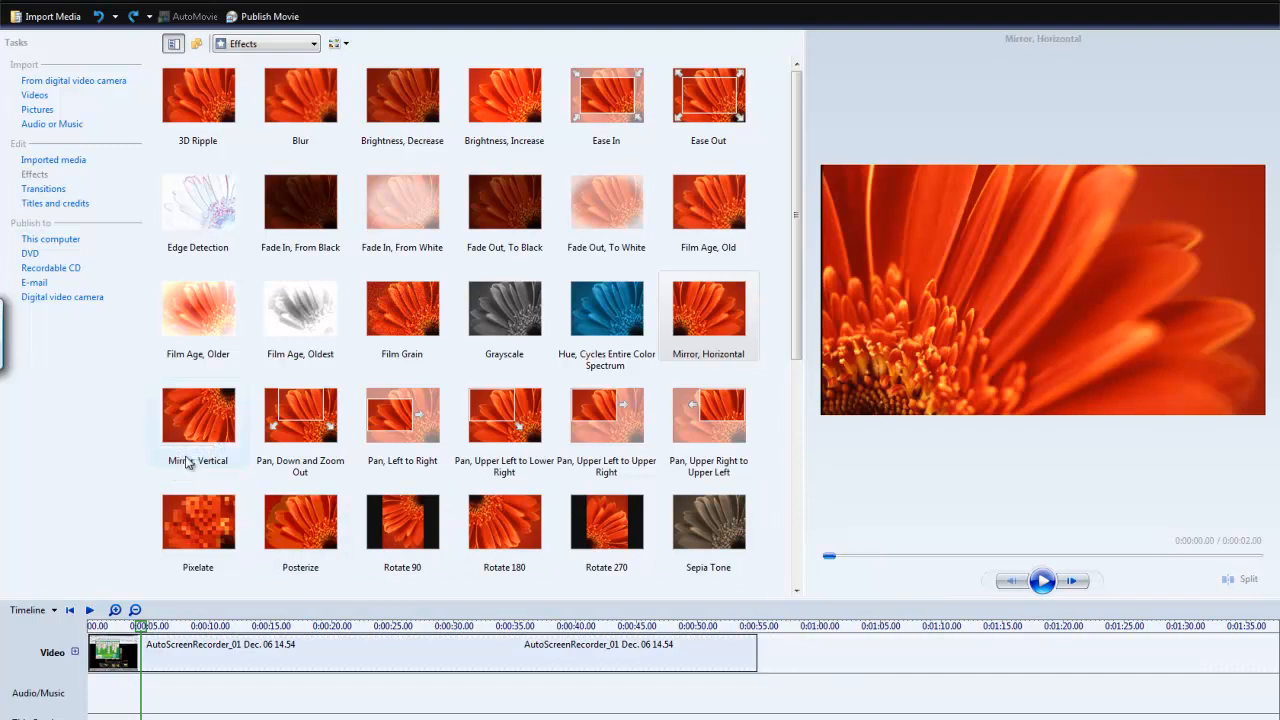
pyautogui.click(197, 415)
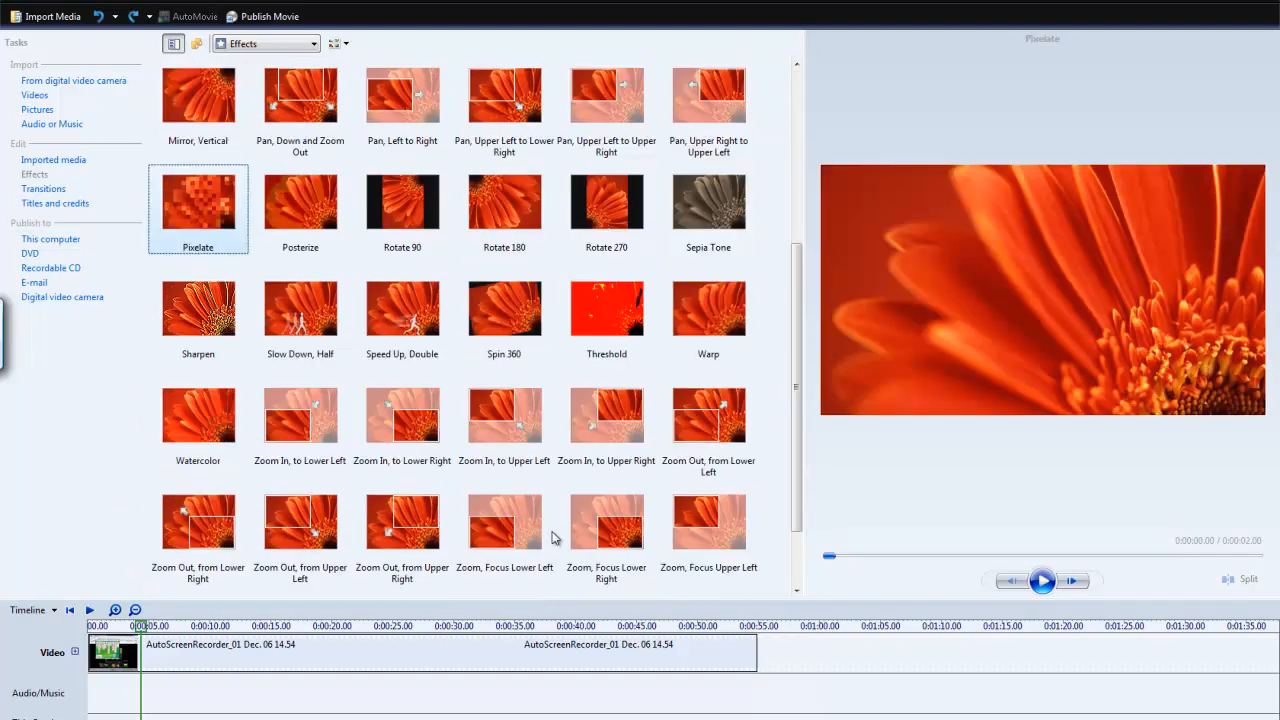
pyautogui.moveTo(402, 205)
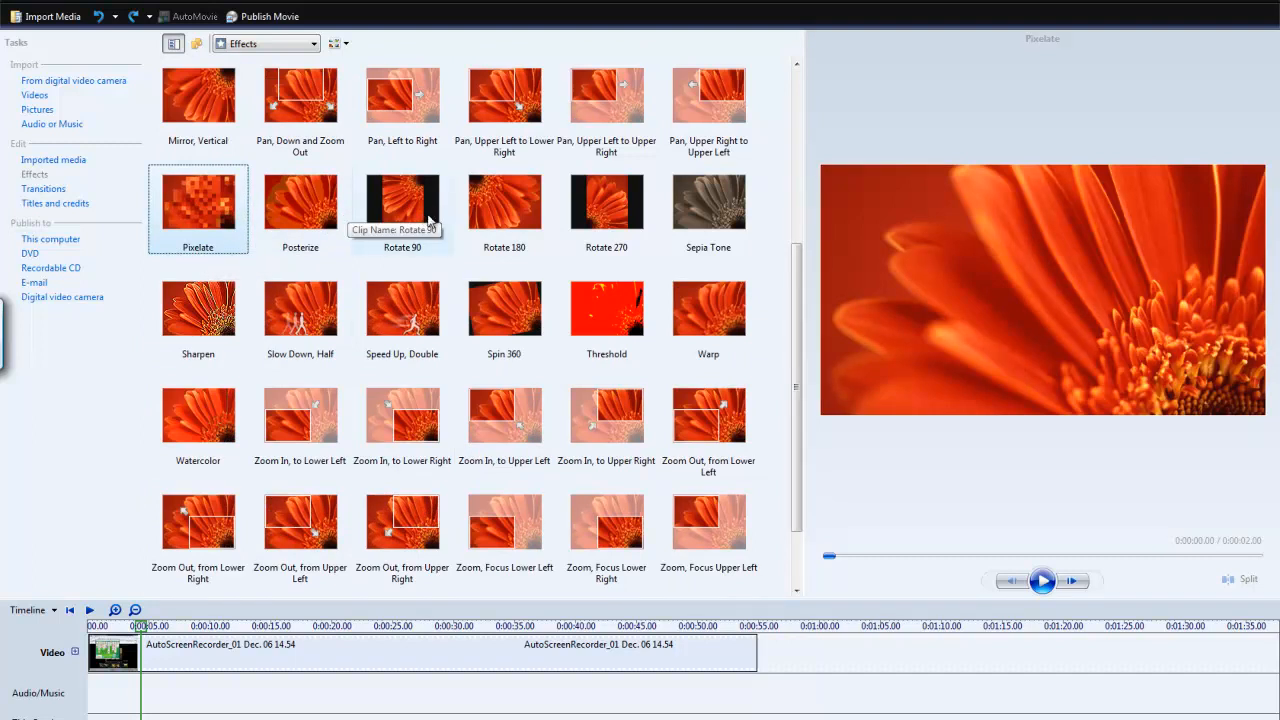
pyautogui.moveTo(606, 220)
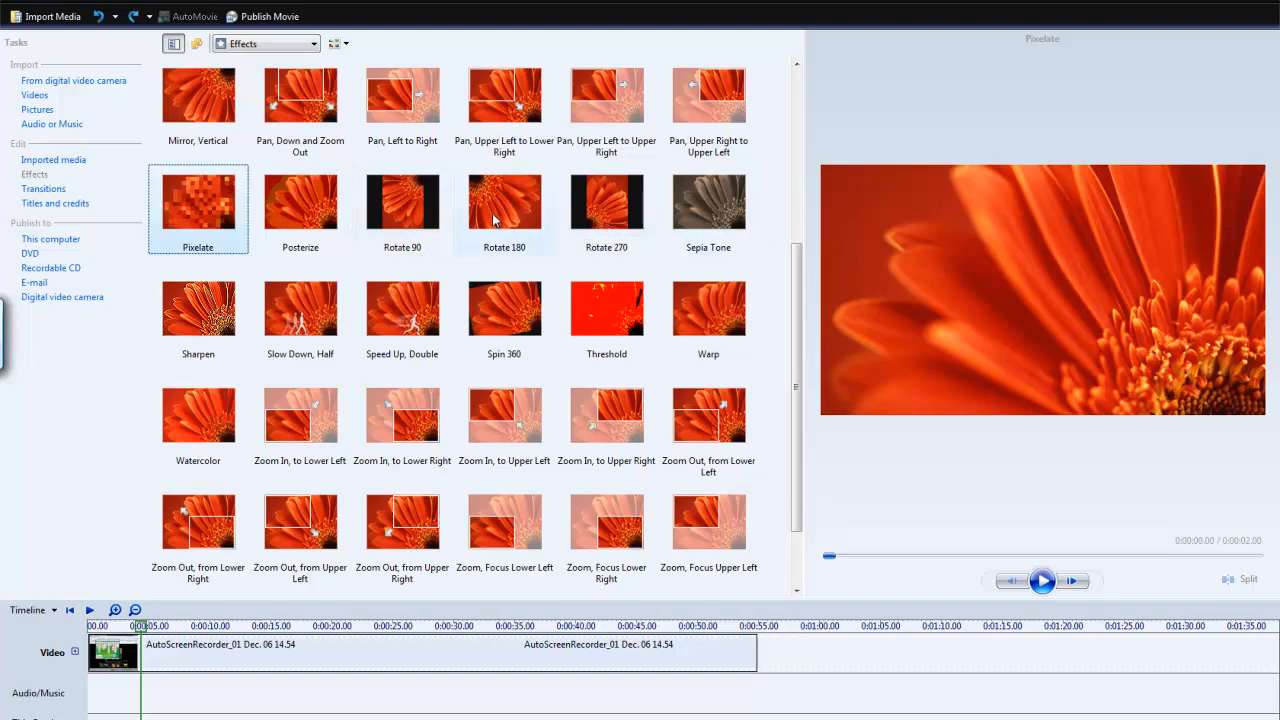
pyautogui.moveTo(402, 205)
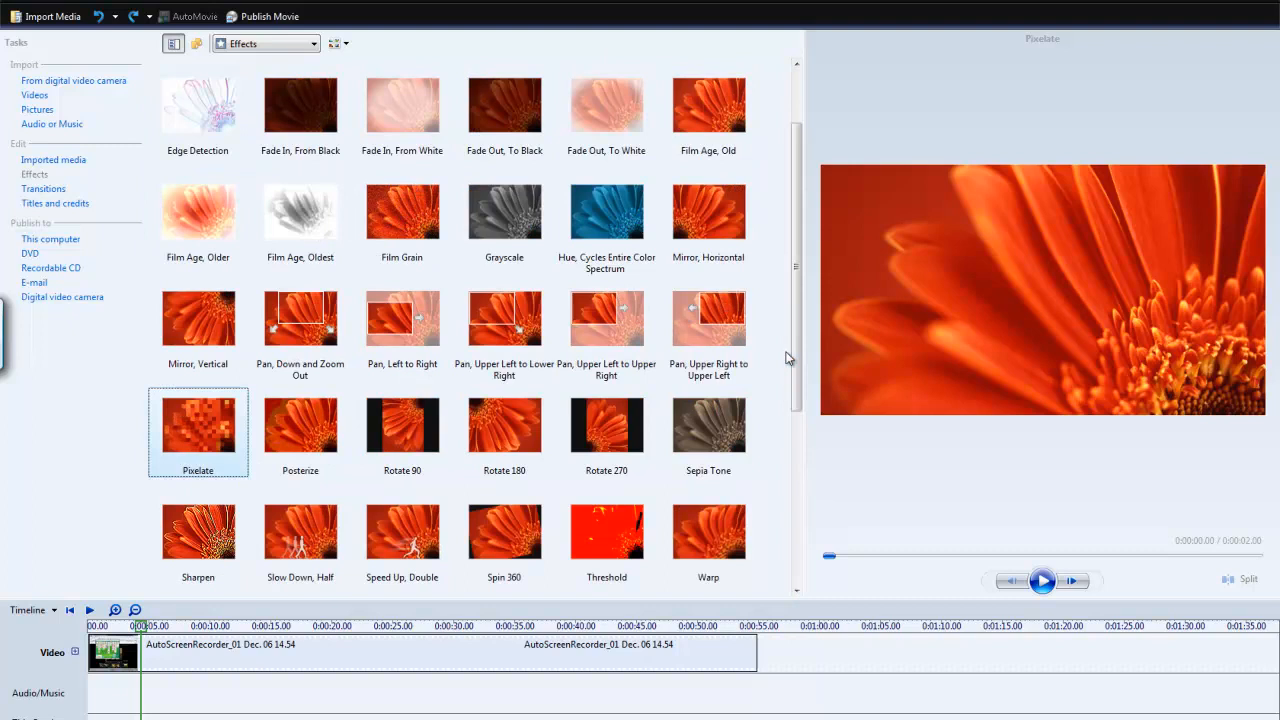
pyautogui.scroll(-3)
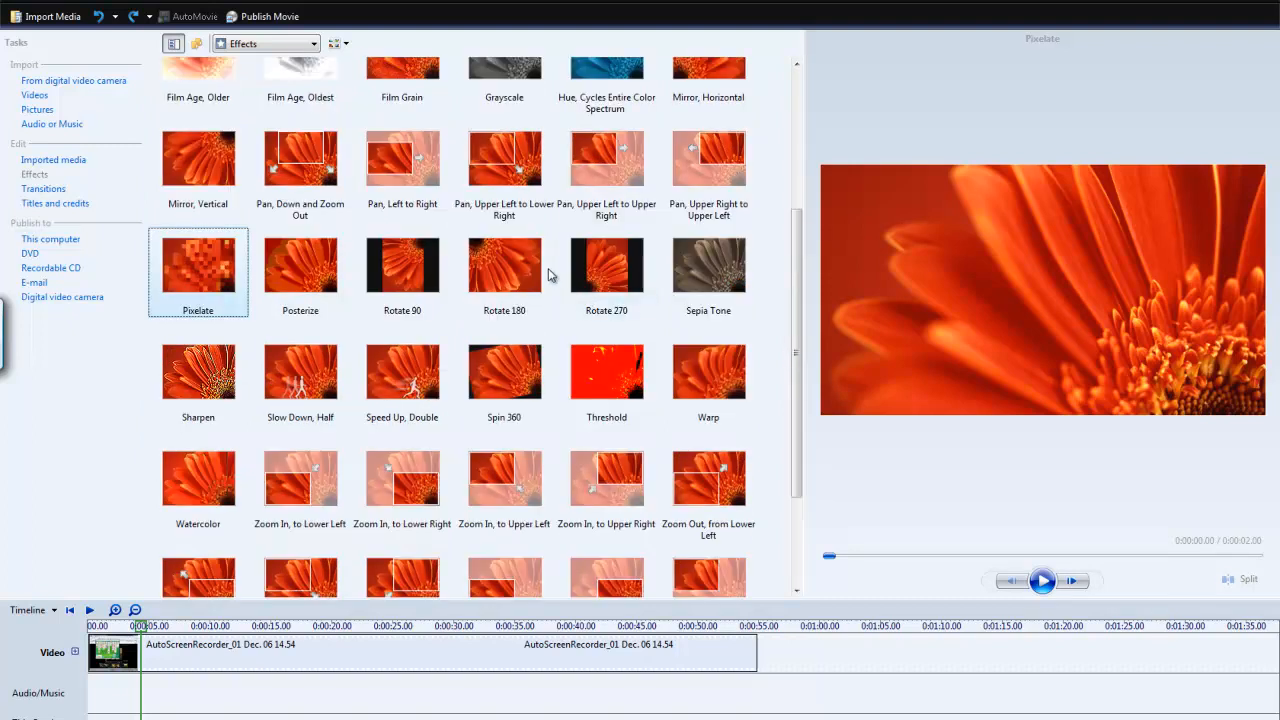
pyautogui.moveTo(504, 380)
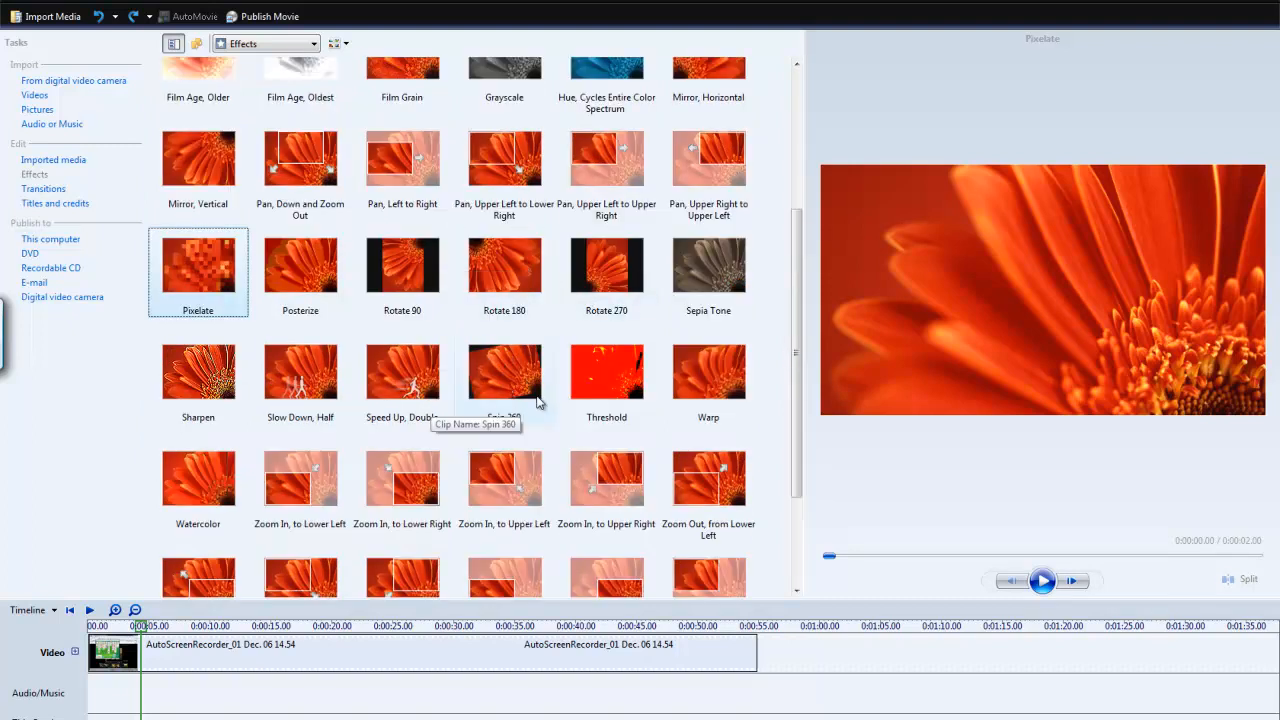
pyautogui.moveTo(473, 385)
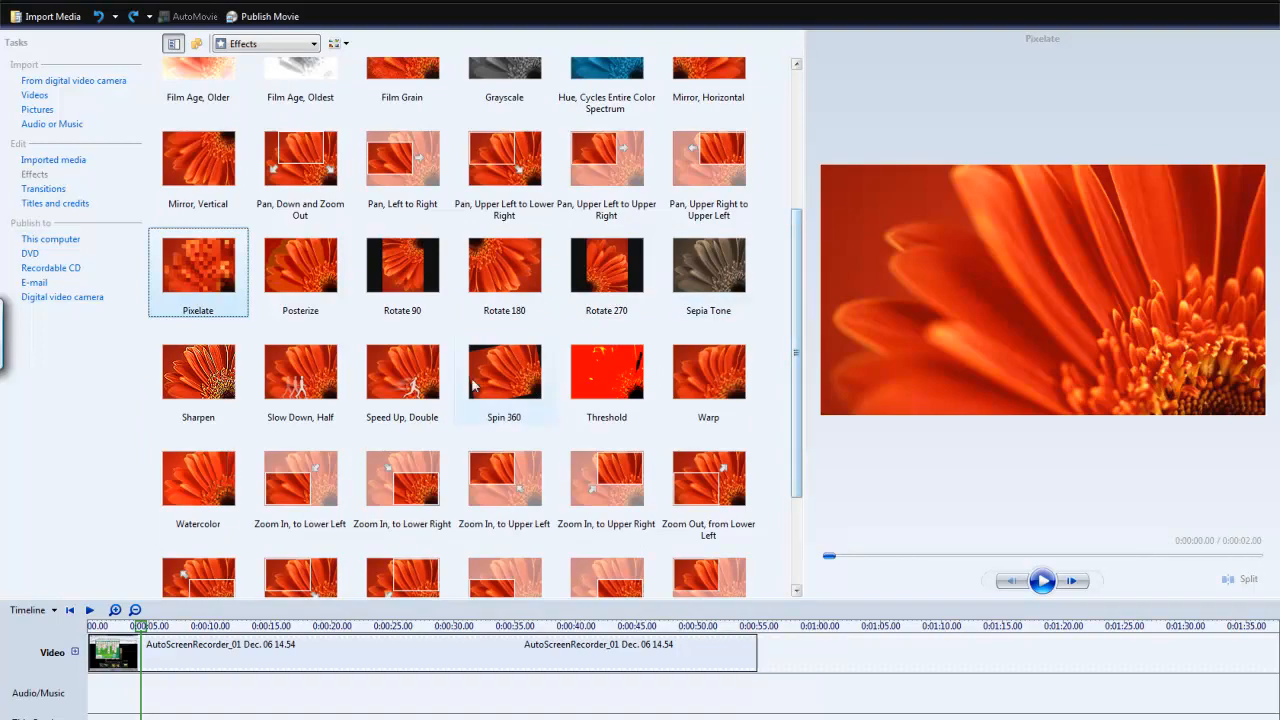
pyautogui.moveTo(300, 375)
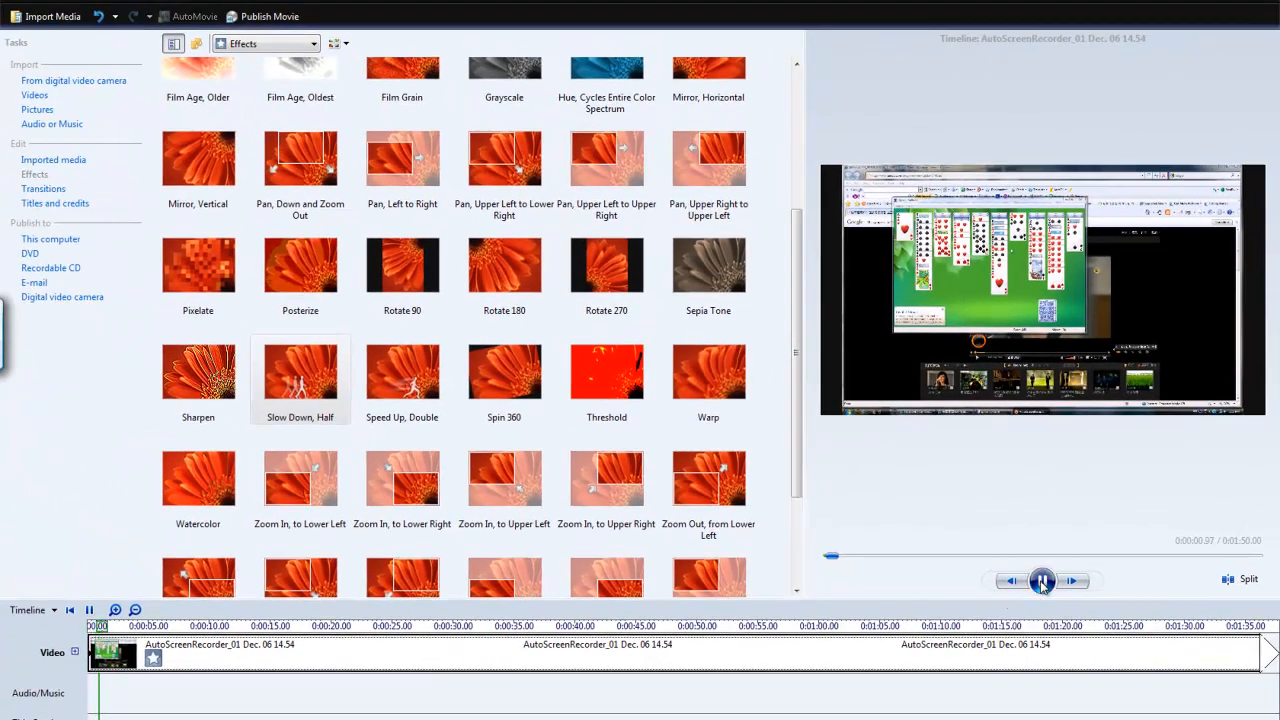
# - Stop the half-speed preview, apply Speed Up, Double so the clip lasts 27.5 seconds, and play it
pyautogui.click(402, 375)
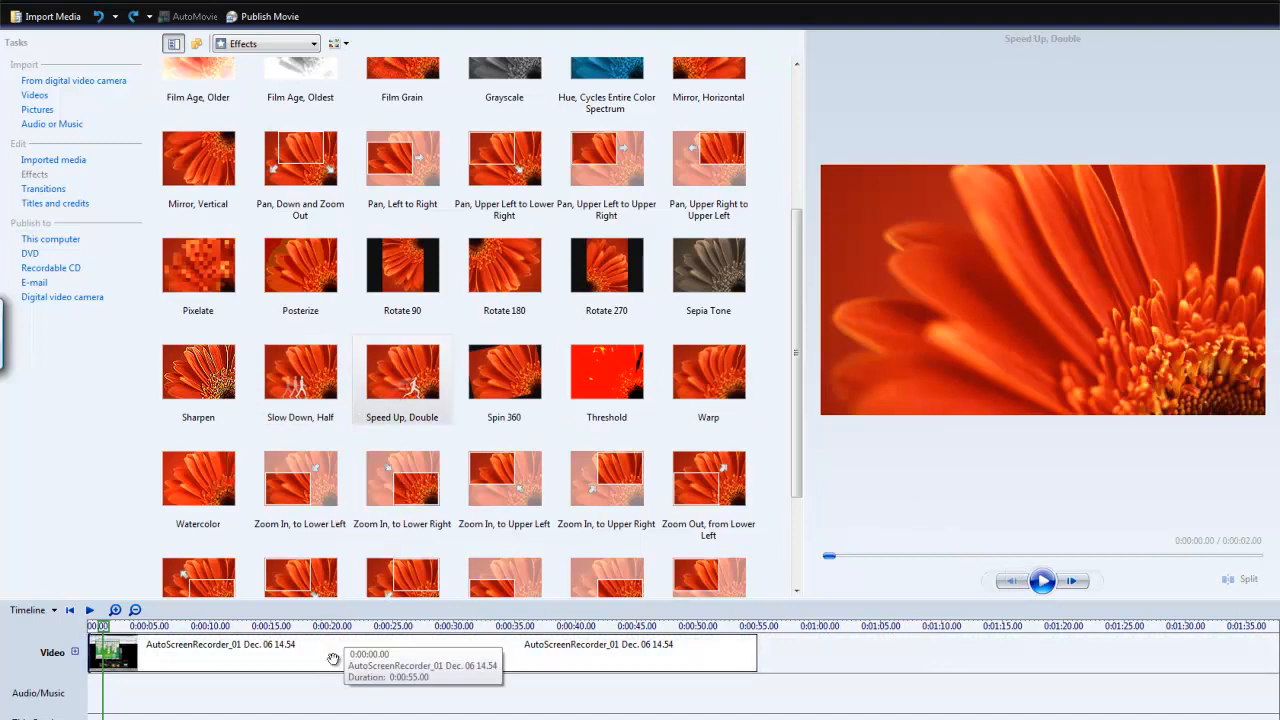
pyautogui.click(1043, 580)
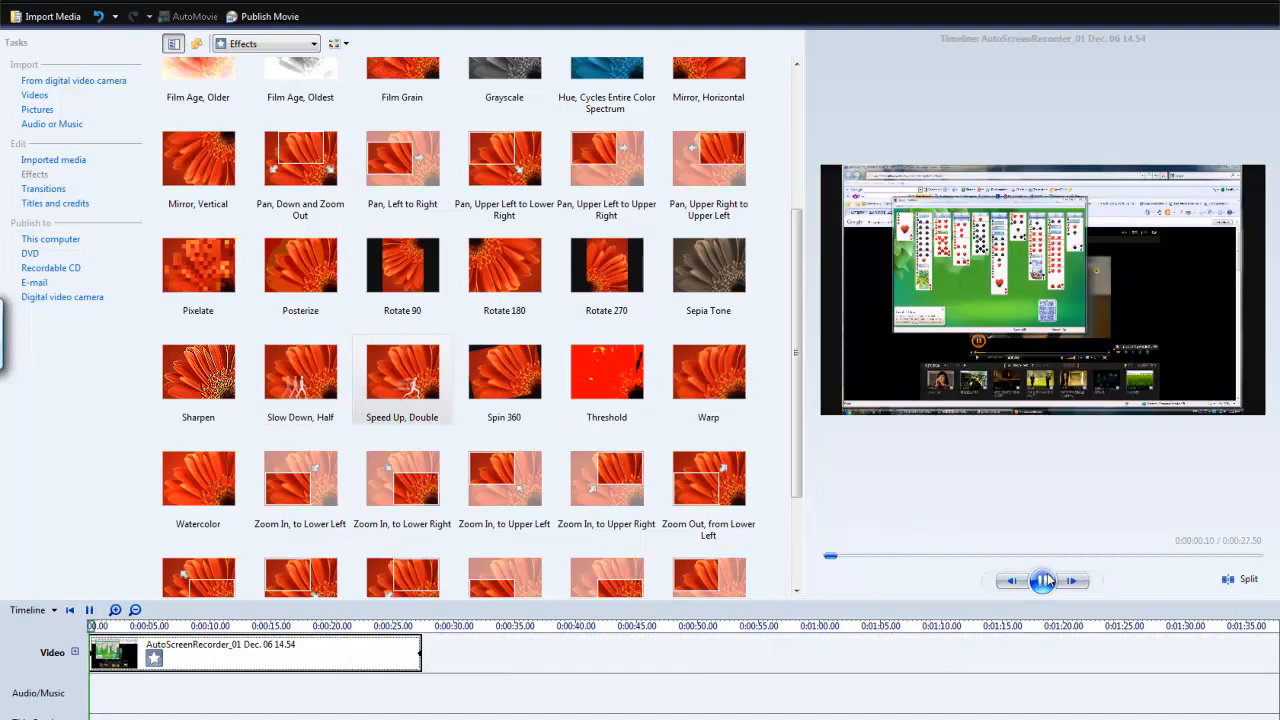
pyautogui.click(1044, 581)
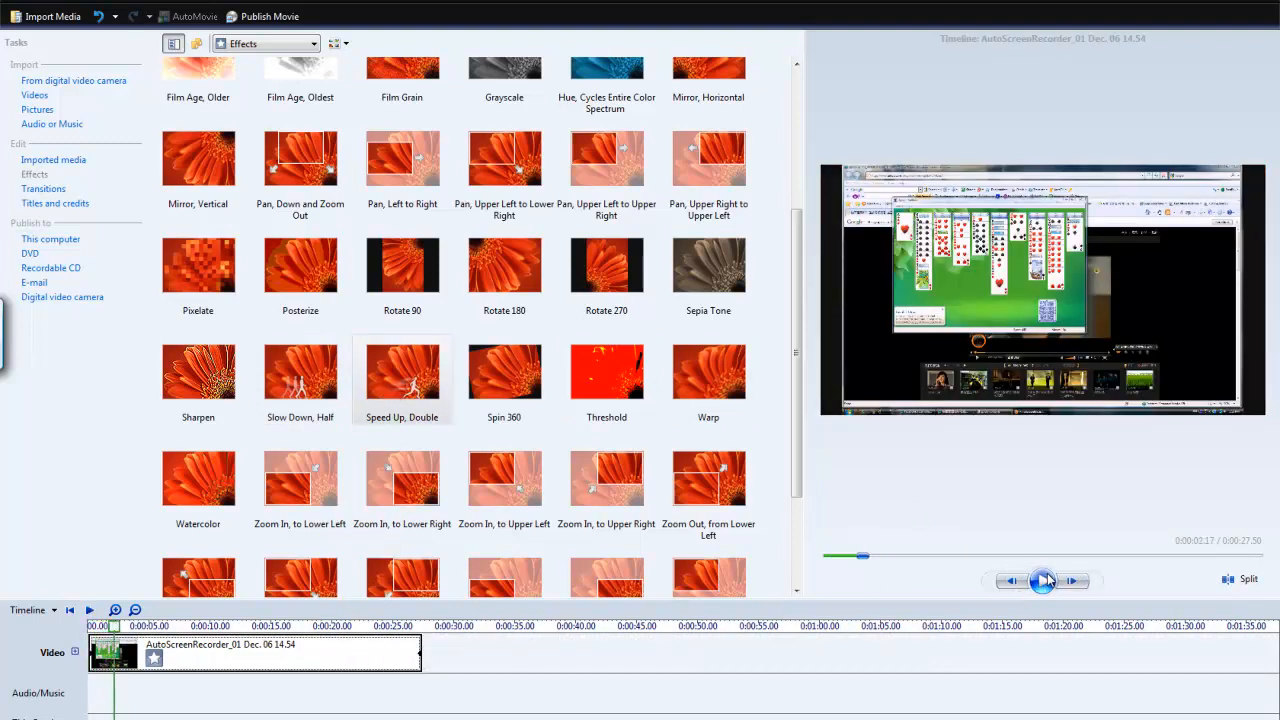